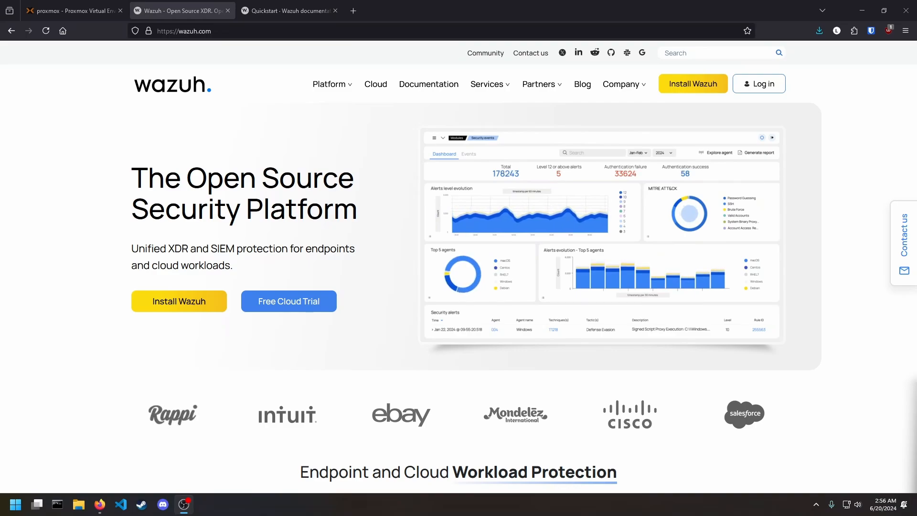
mouse_move(328, 84)
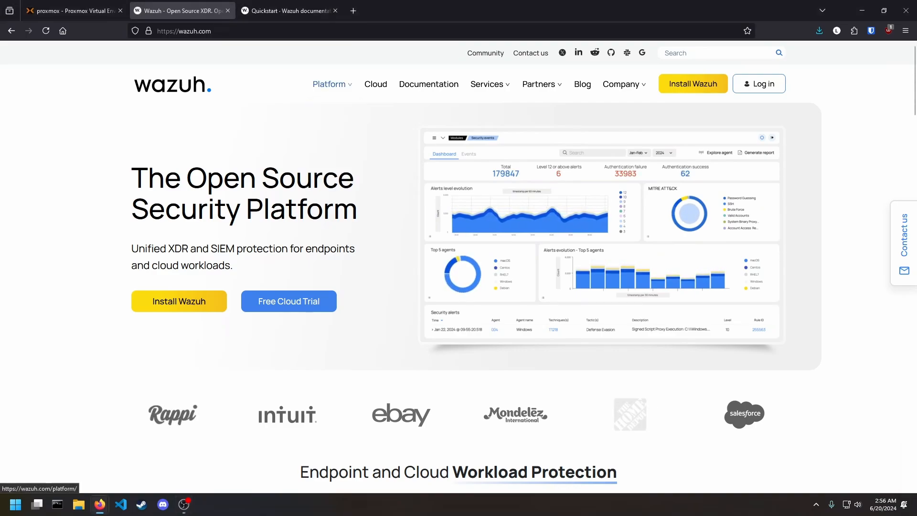
Browse the Wazuh platform overview page down to the Workload Protection use case
left_click(329, 84)
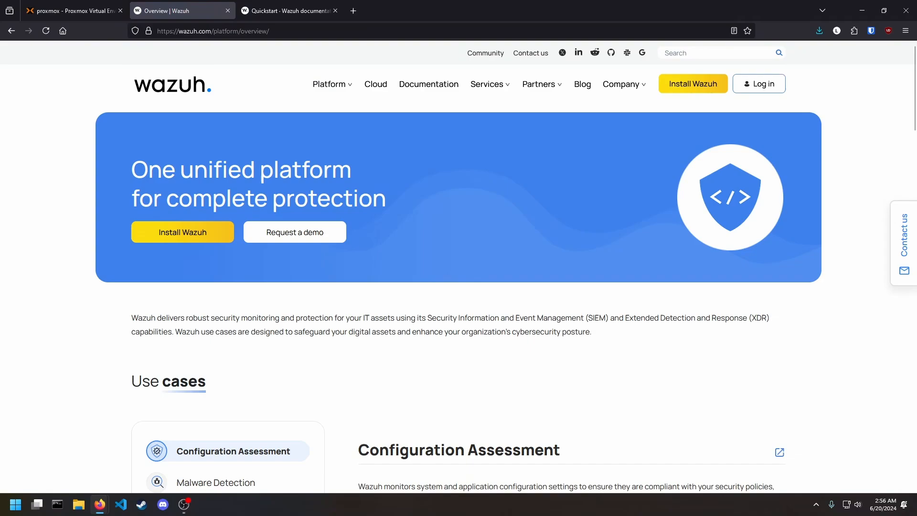
scroll("down", 3)
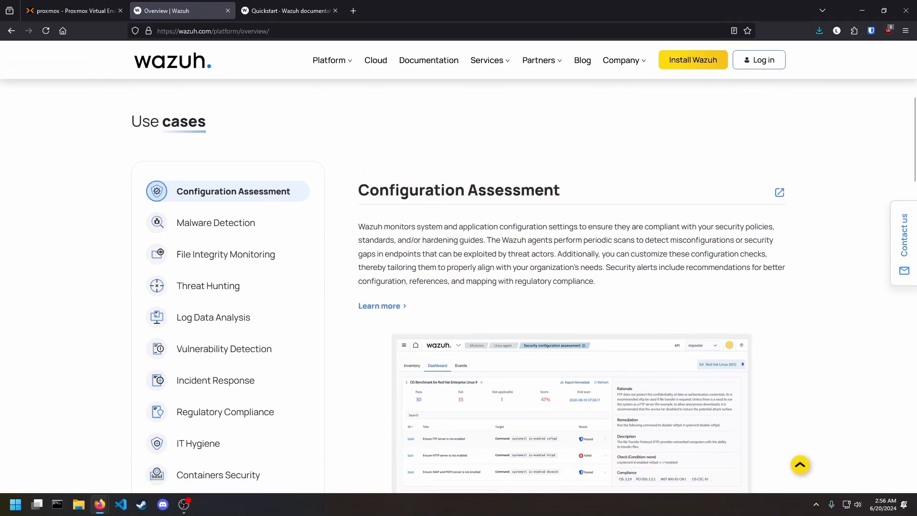
scroll("down", 3)
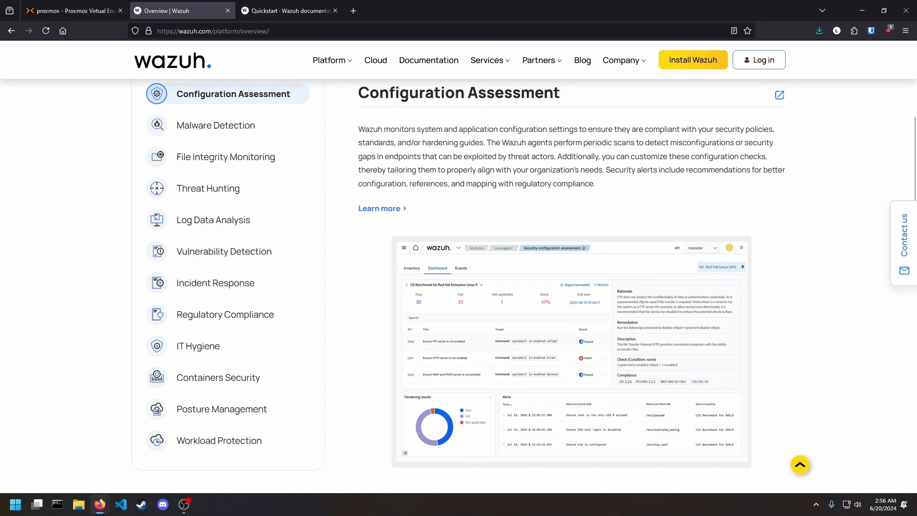
left_click(220, 440)
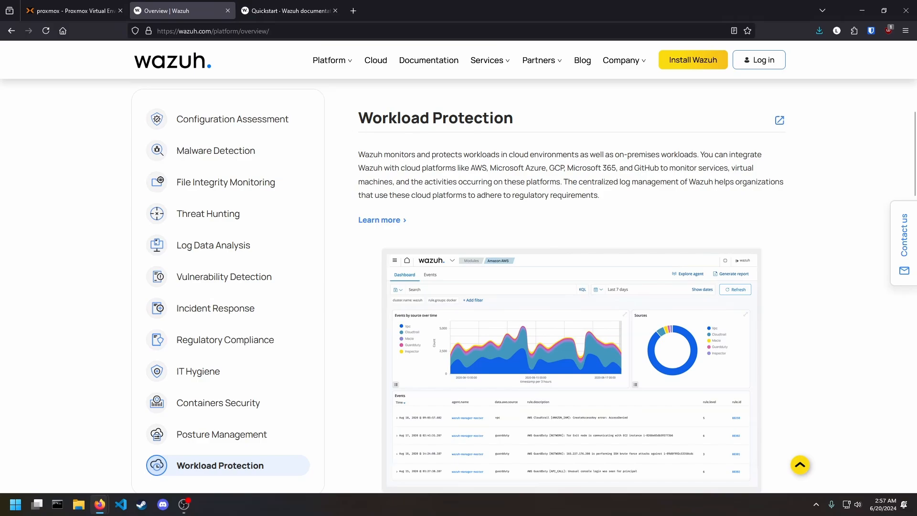
mouse_move(693, 59)
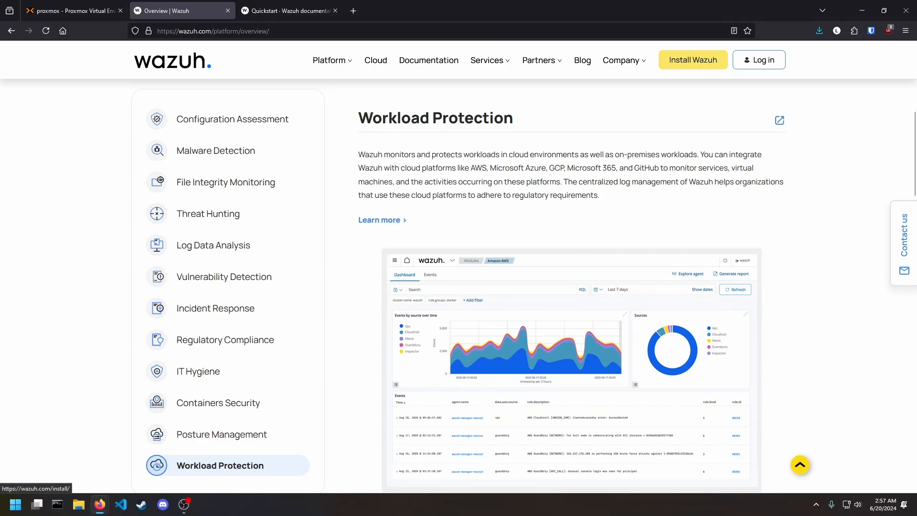
Go to the Install Wazuh page and scroll to the central components Quickstart section
left_click(693, 59)
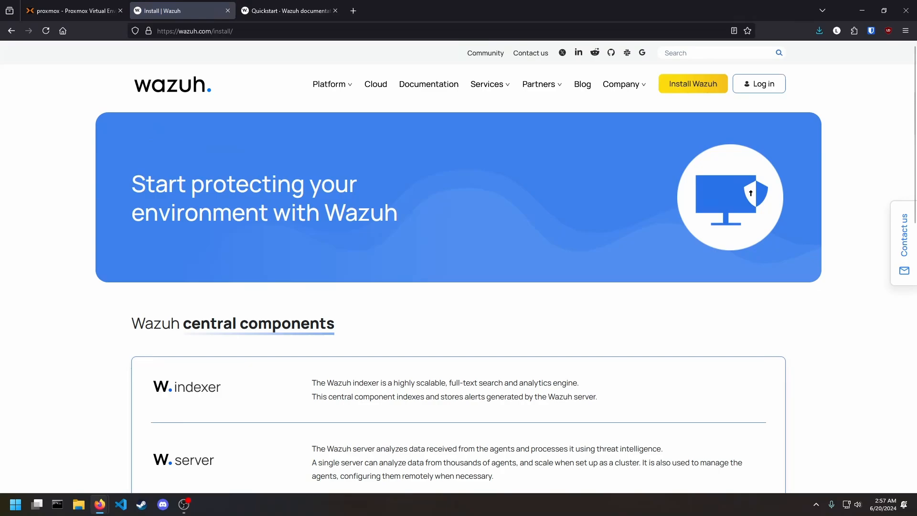
scroll("down", 3)
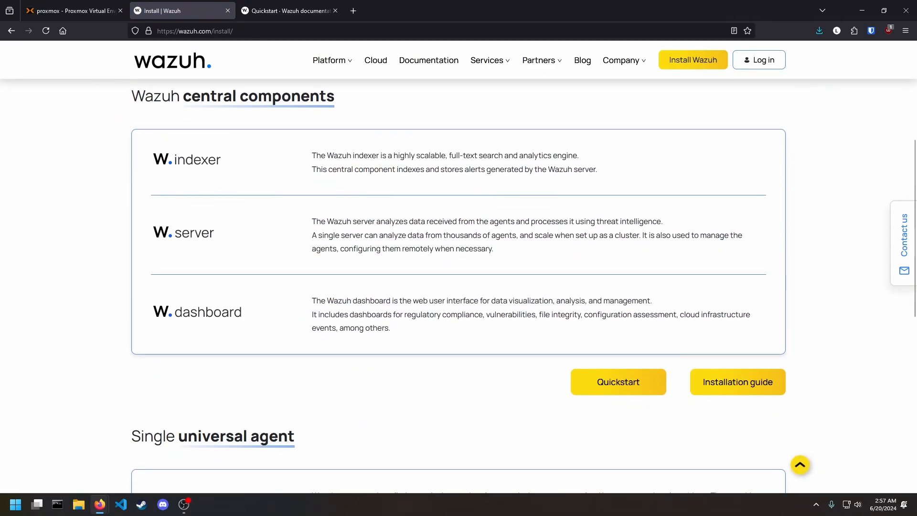
mouse_move(618, 381)
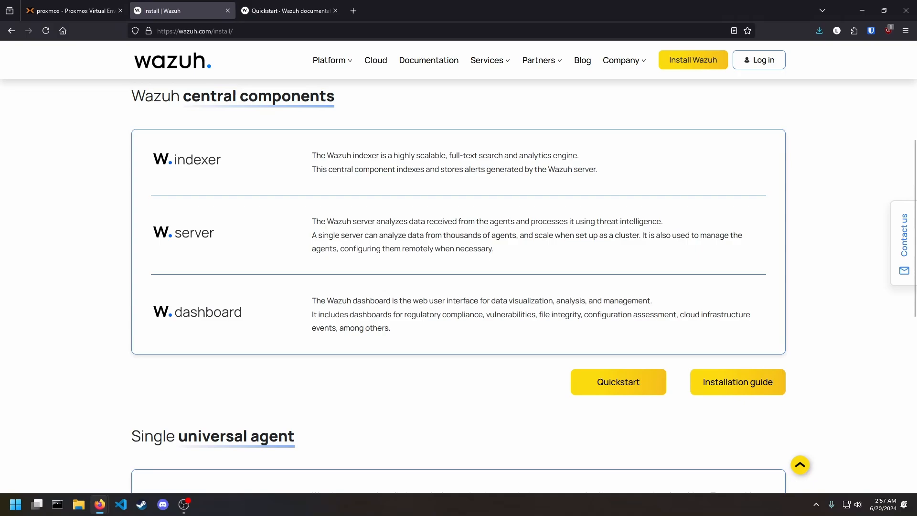
Read the Quickstart documentation down to the Installing Wazuh assistant command
left_click(618, 381)
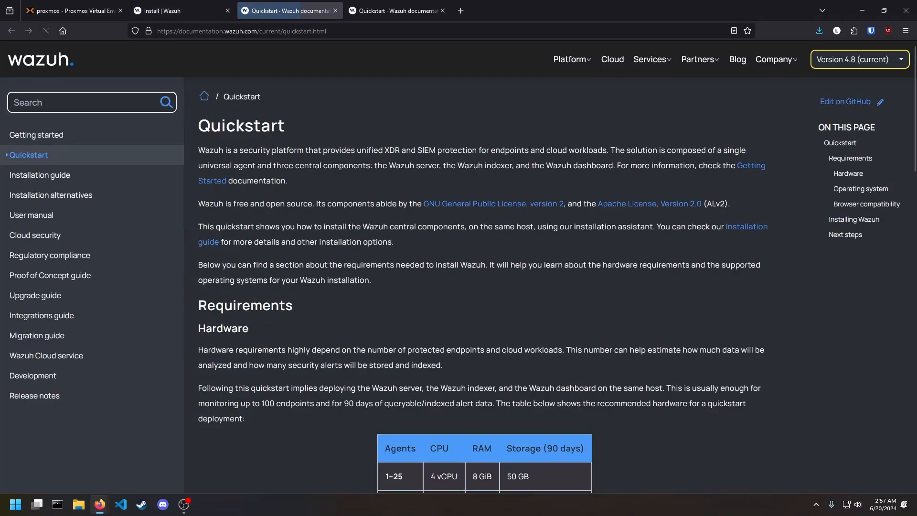
scroll("down", 3)
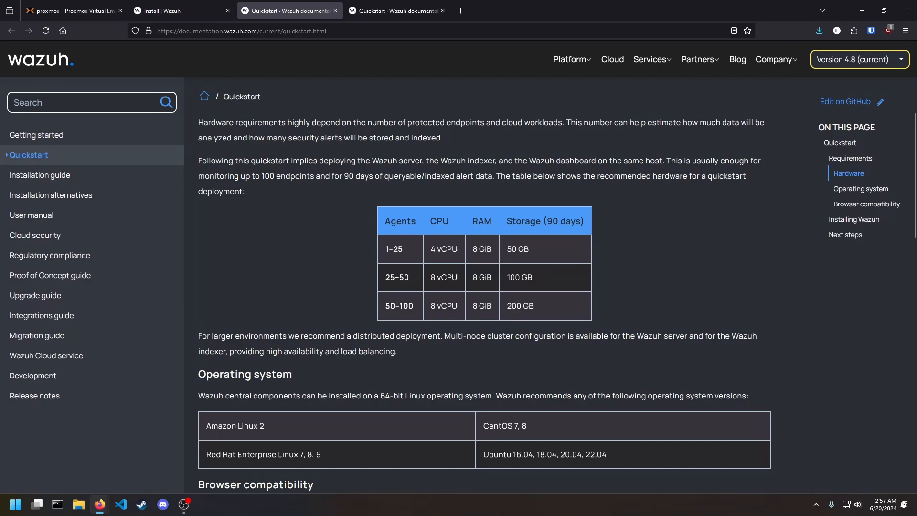
scroll("down", 3)
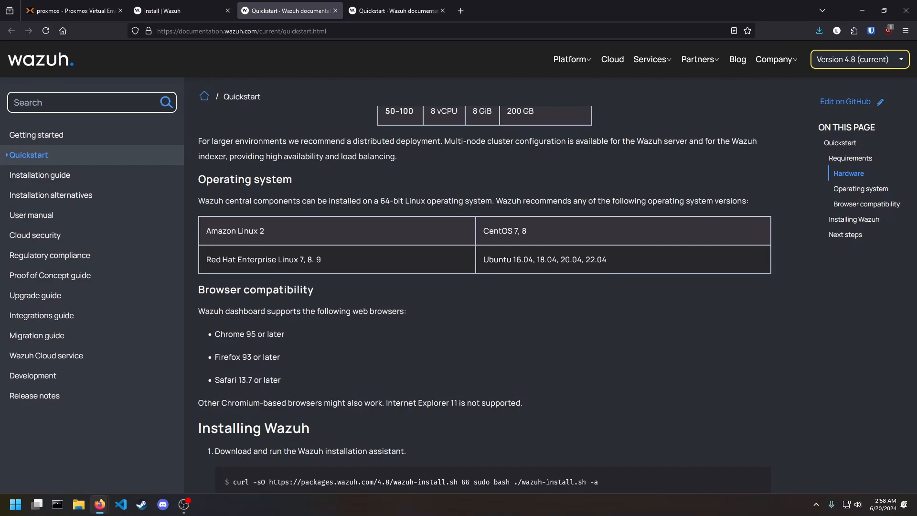
scroll("down", 3)
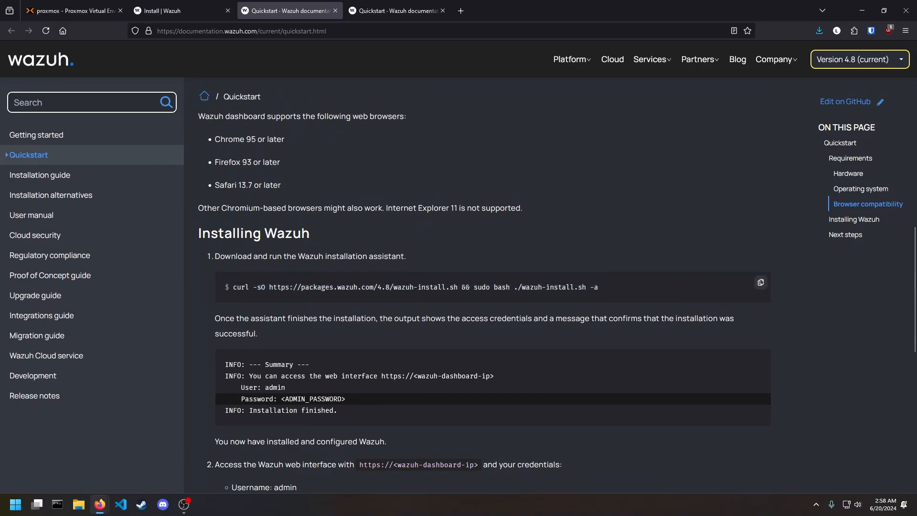
scroll("down", 3)
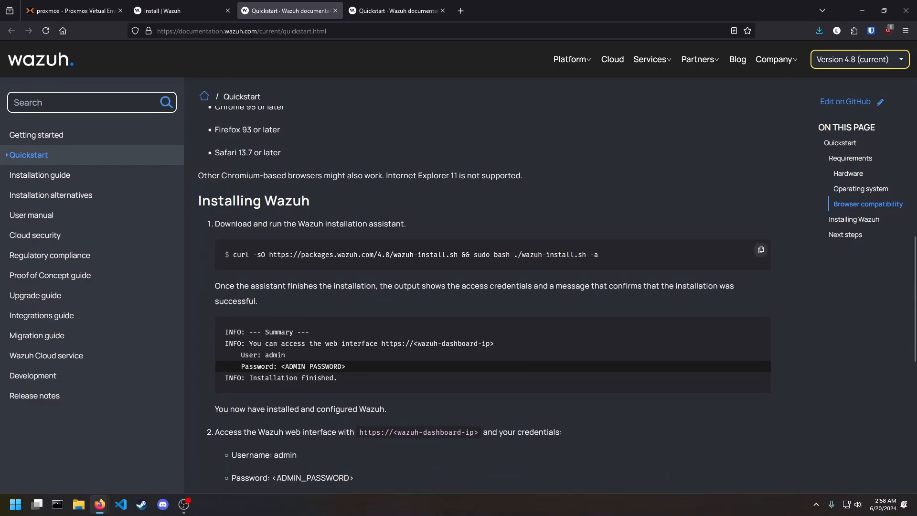
Start VM 109 (Wazuh) from the Proxmox VE page
left_click(73, 11)
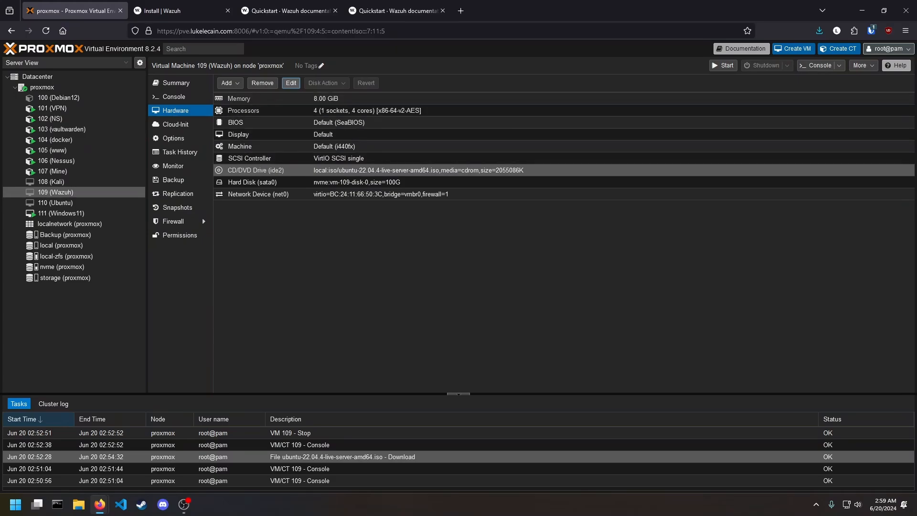
left_click(725, 66)
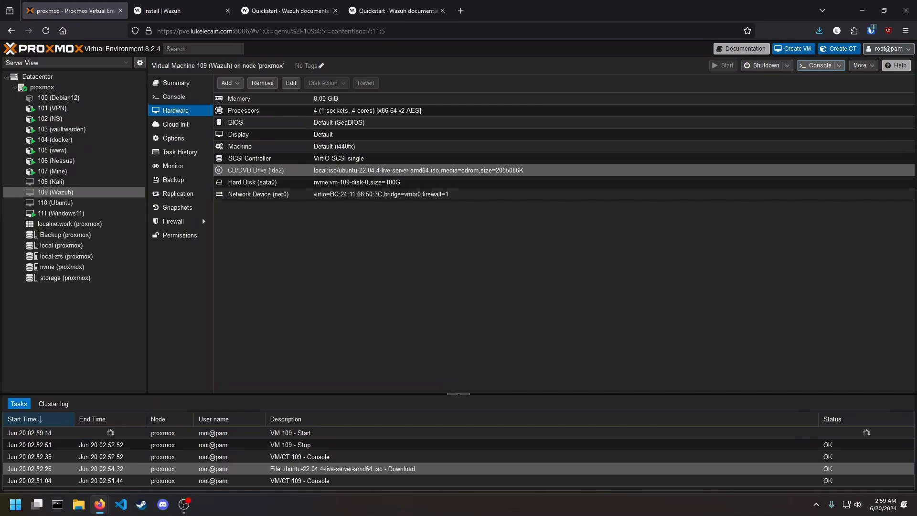
left_click(174, 97)
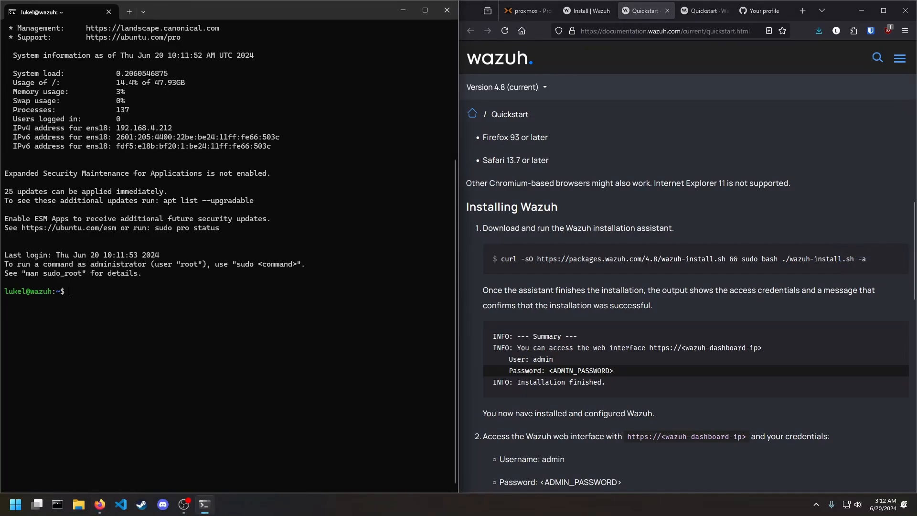
Run the curl wazuh-install.sh 4.8 command in the SSH session until the installation finishes
type("curl -sO https://packages.wazuh.com/4.8/wazuh-install.sh && sudo bash ./wazuh-install.sh -a")
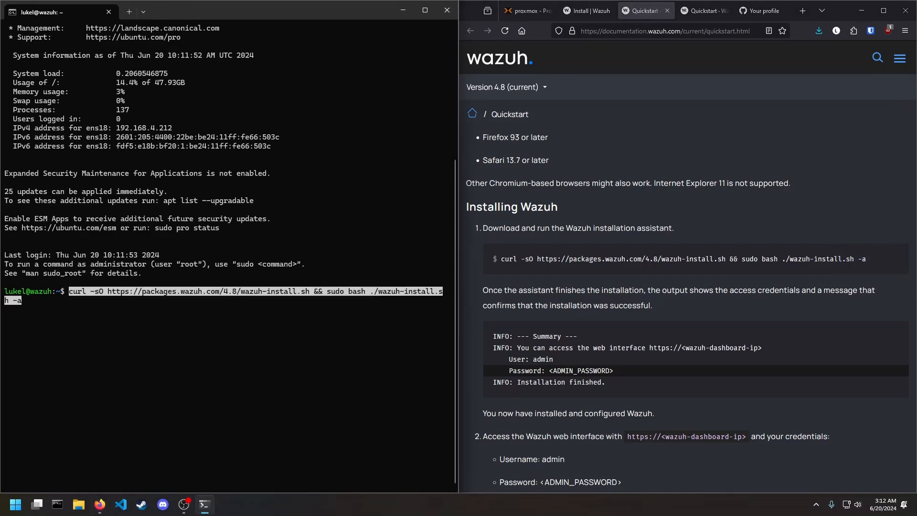
key("Return")
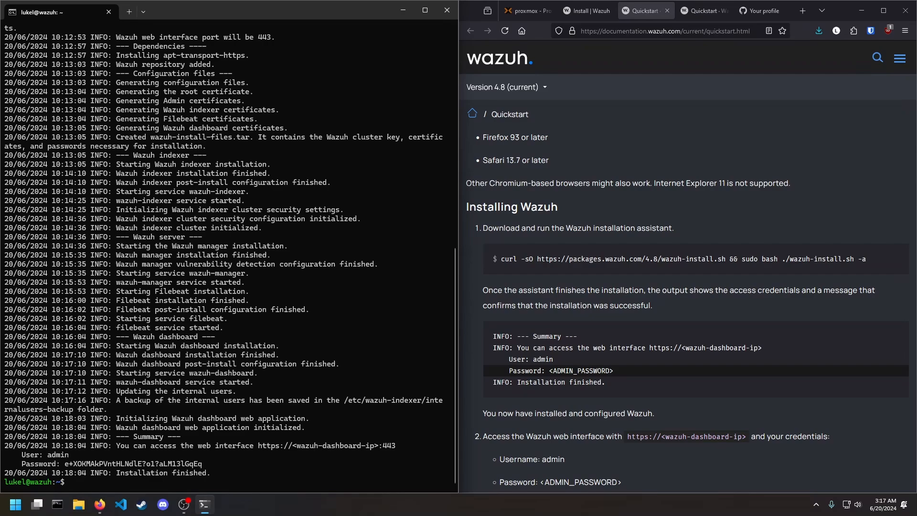
Log in to the dashboard at 192.168.4.212 as admin with the generated password, dismissing the Bitwarden prompt
double_click(134, 464)
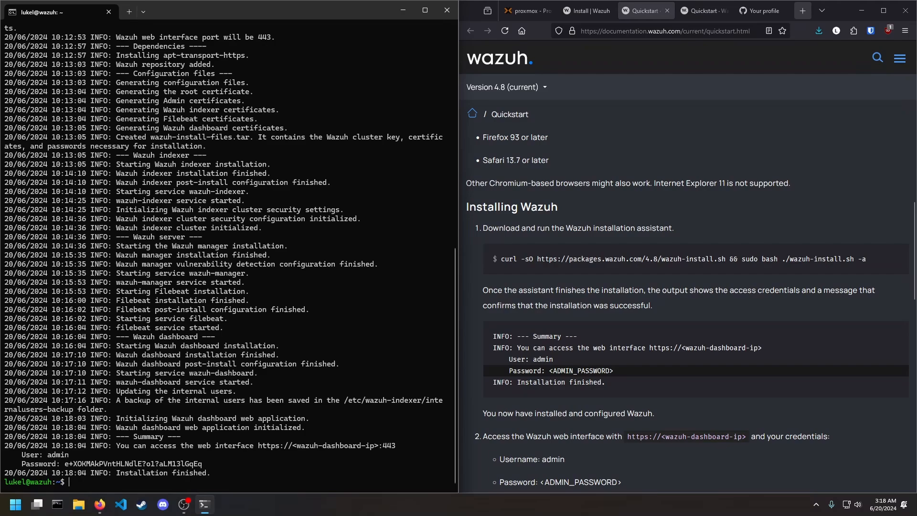
left_click(802, 11)
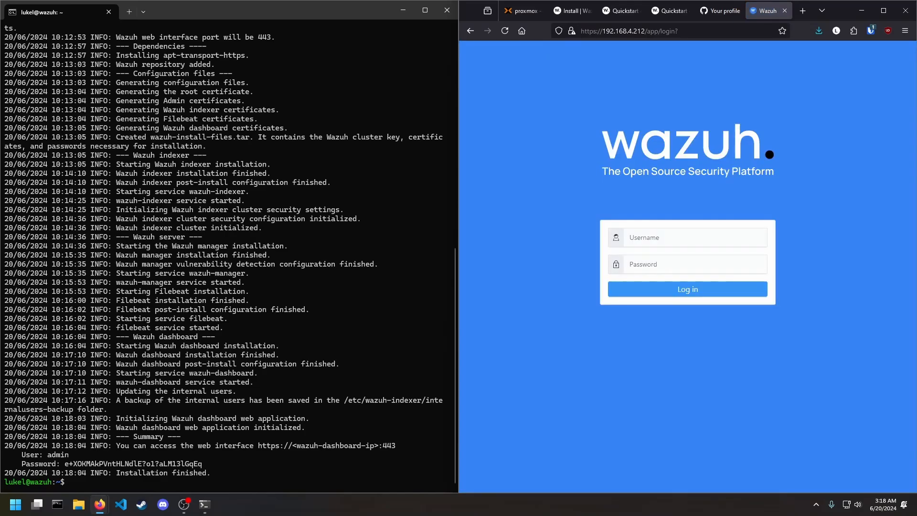
type("admin")
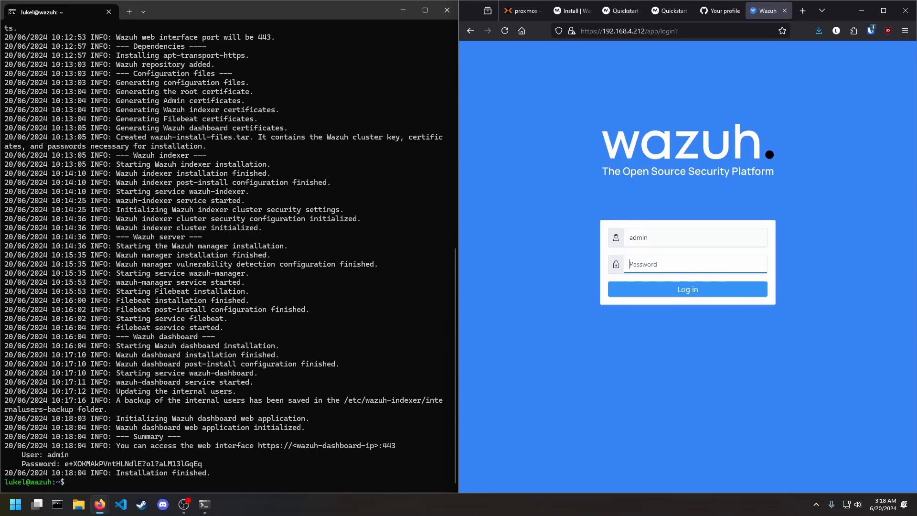
left_click(687, 288)
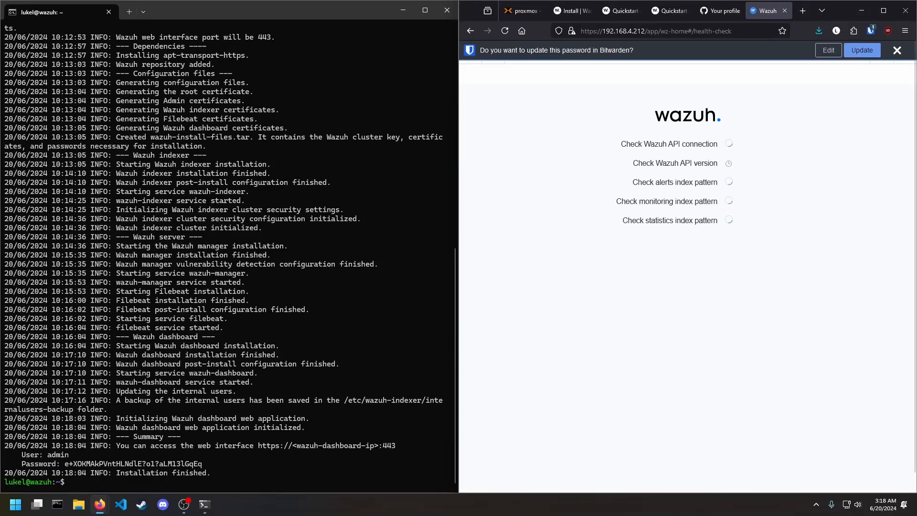
left_click(898, 49)
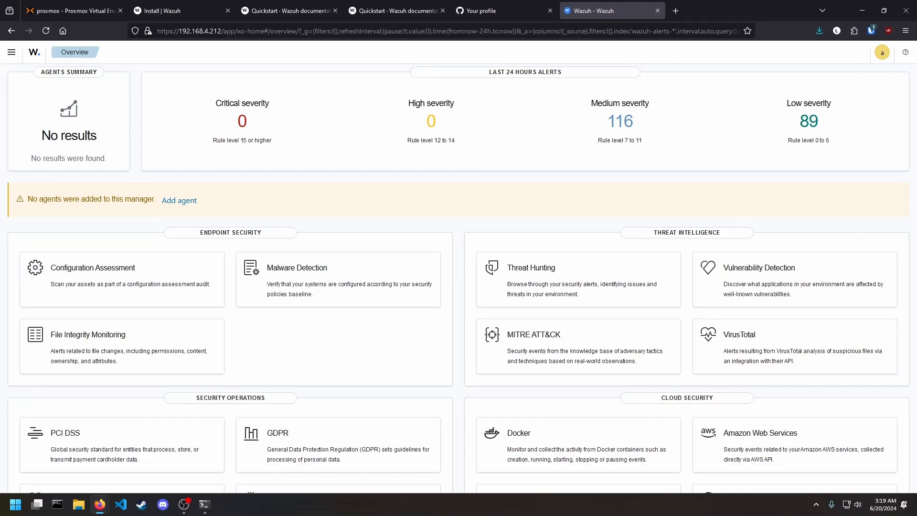
Start the Deploy new agent wizard from the Endpoints page
left_click(179, 200)
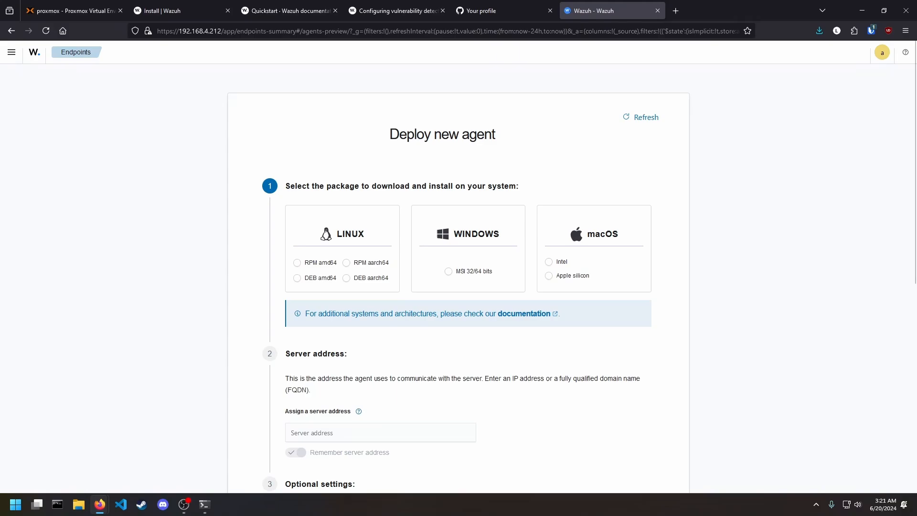
Choose the Windows MSI 32/64-bit package with server address 192.168.4.212 remembered
left_click(449, 271)
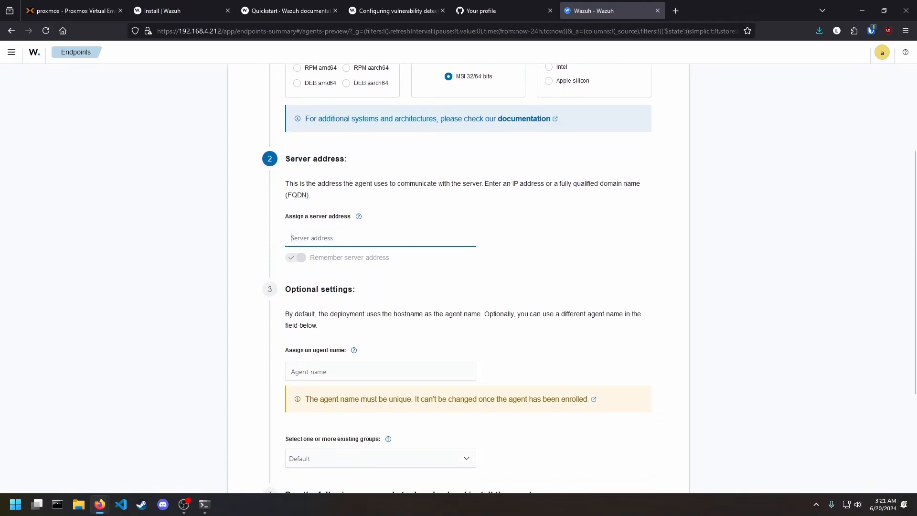
type("192.168")
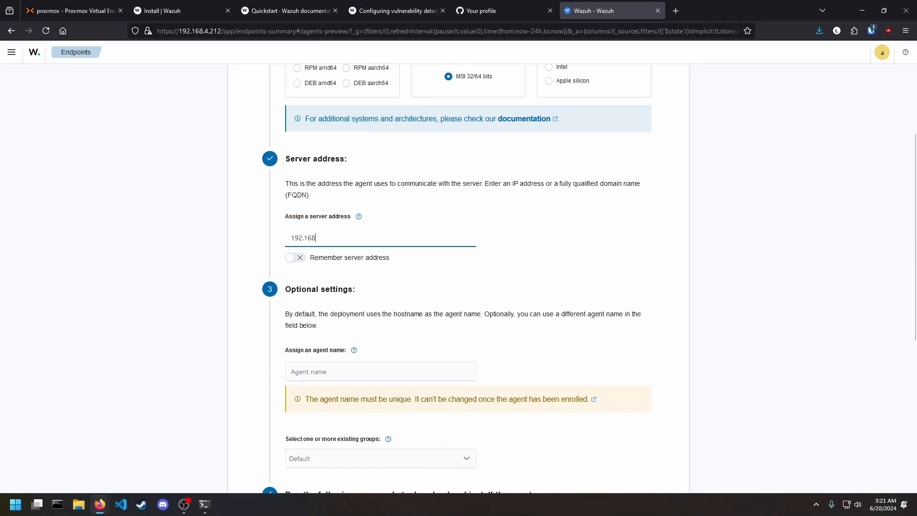
type(".4.2")
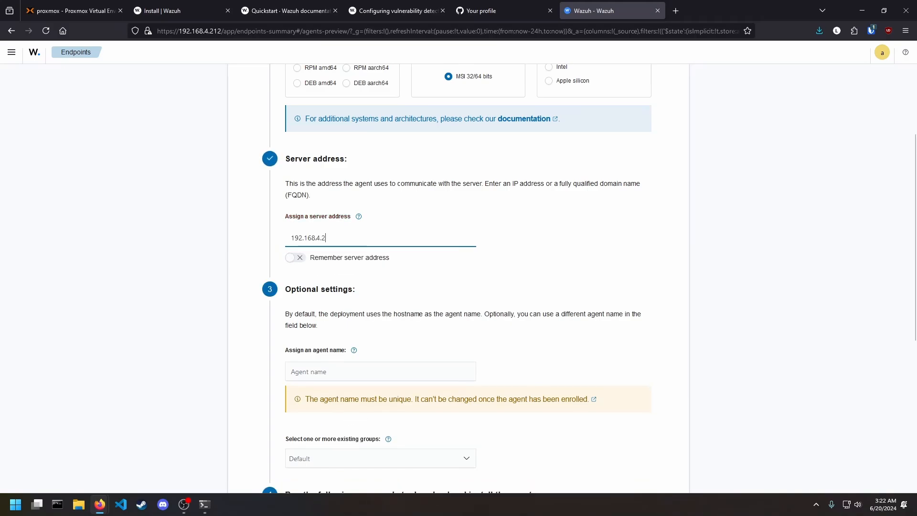
left_click(295, 257)
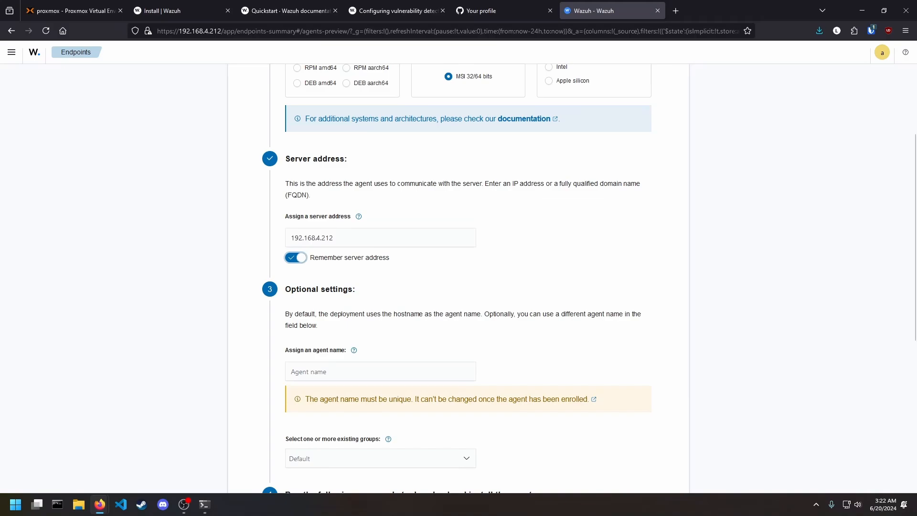
Name the agent BigBlue and assign it to the default group
scroll("down", 3)
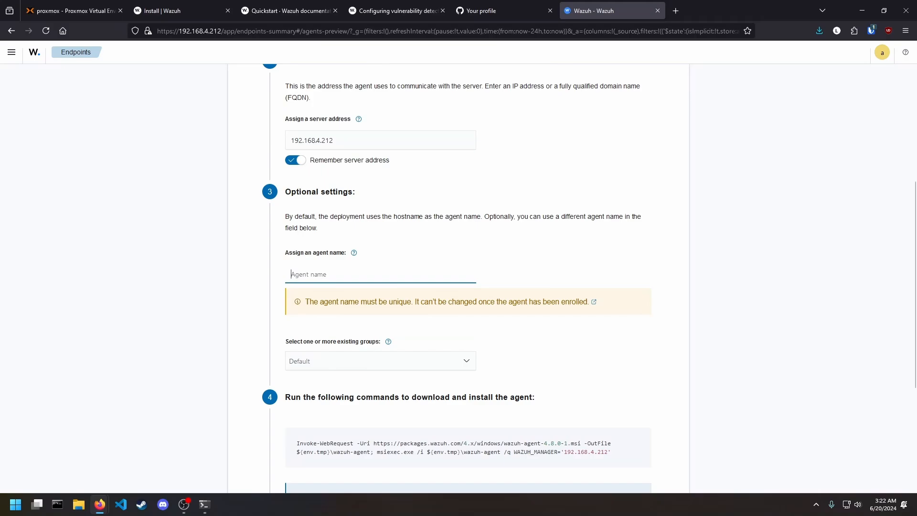
type("BigBl")
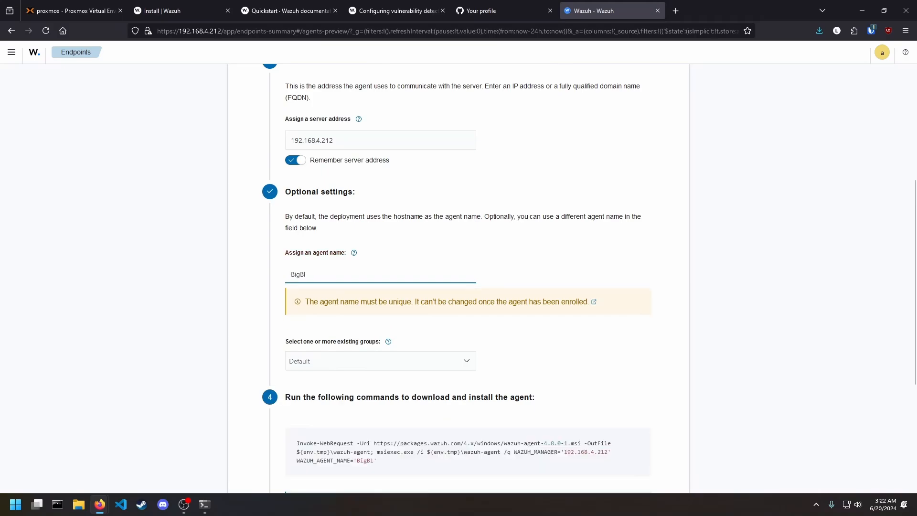
type("ue")
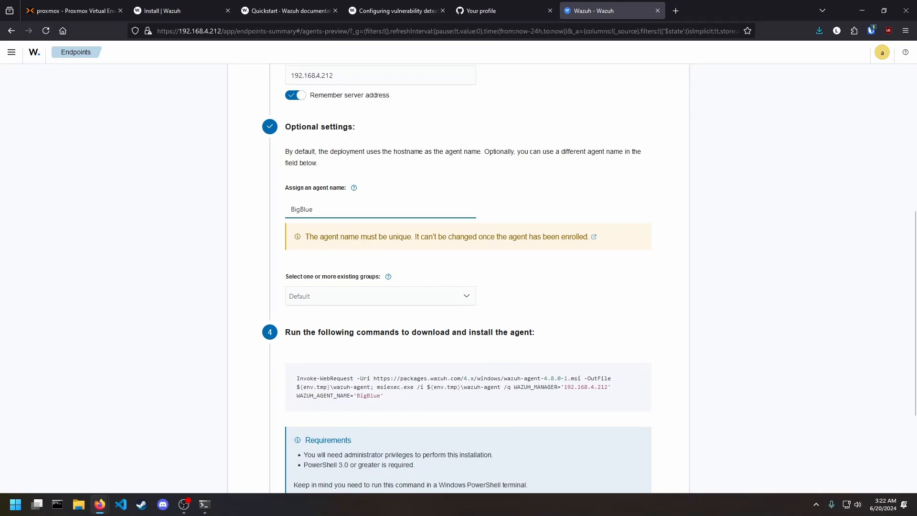
left_click(379, 296)
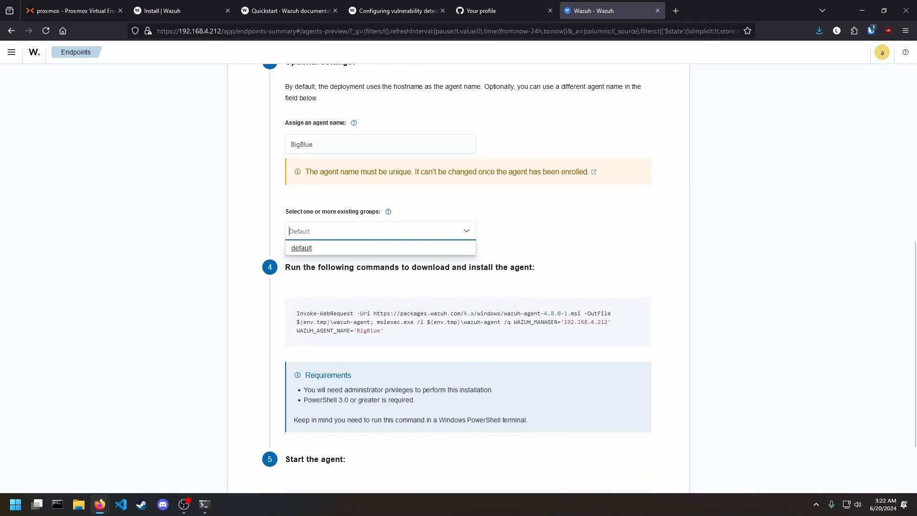
left_click(301, 247)
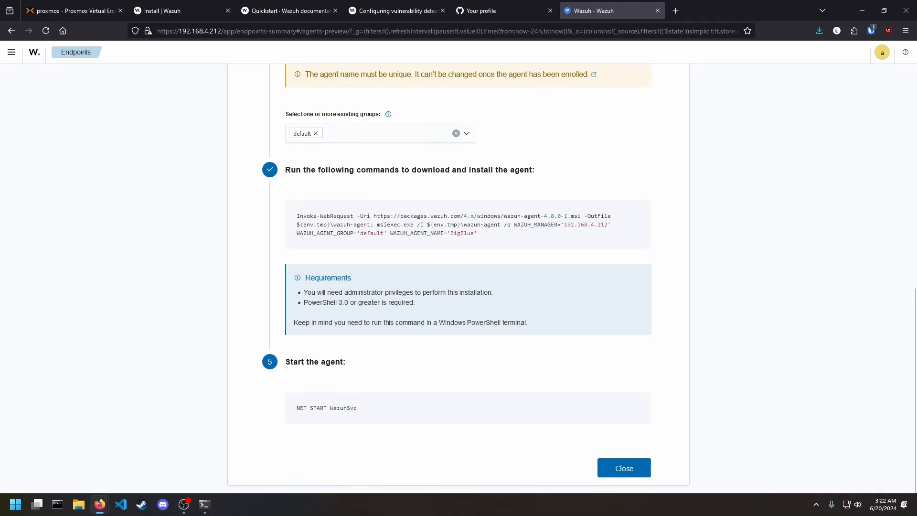
mouse_move(56, 503)
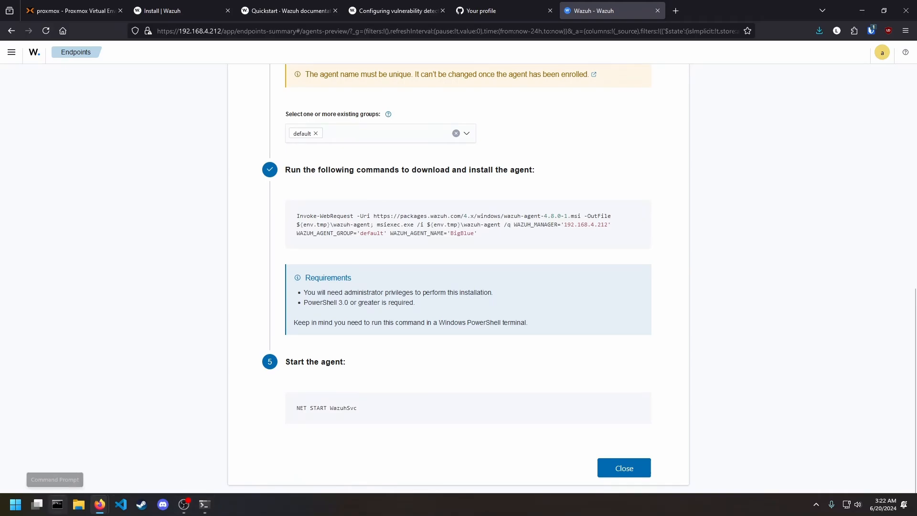
Launch PowerShell as administrator from the Start menu search for 'power'
right_click(38, 505)
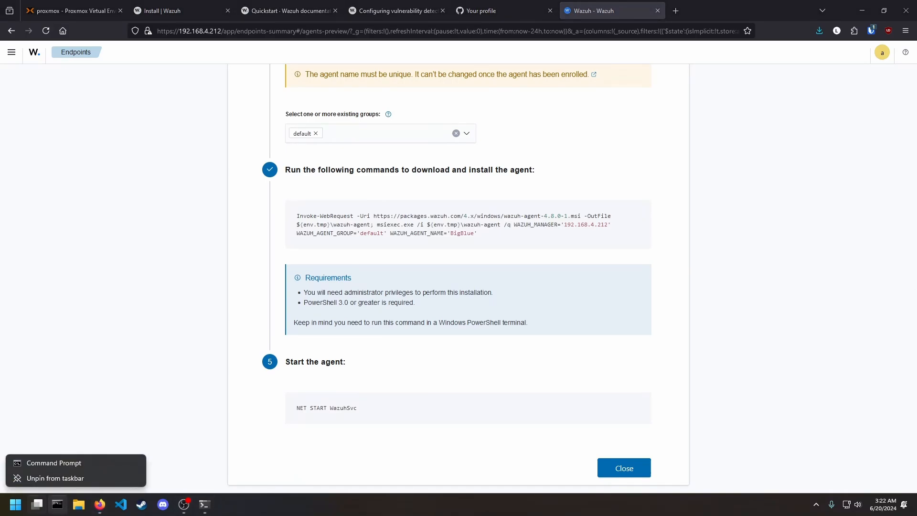
left_click(15, 504)
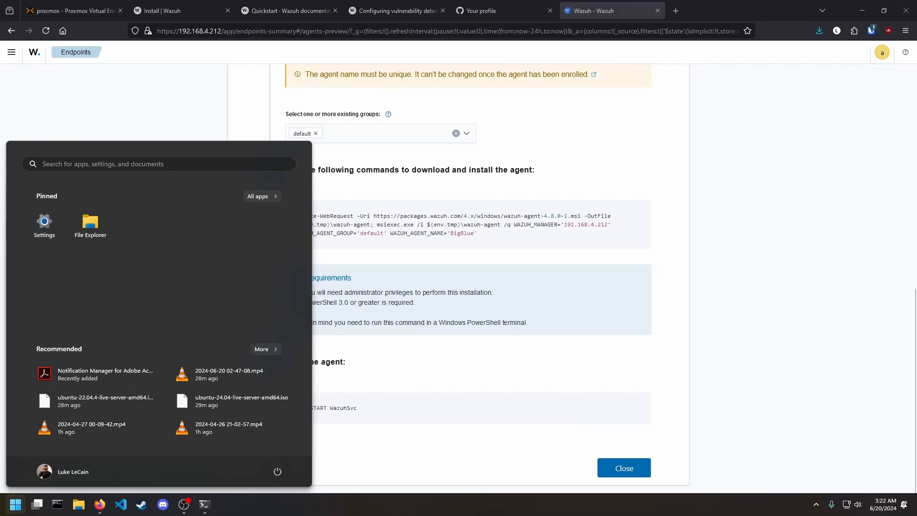
type("power")
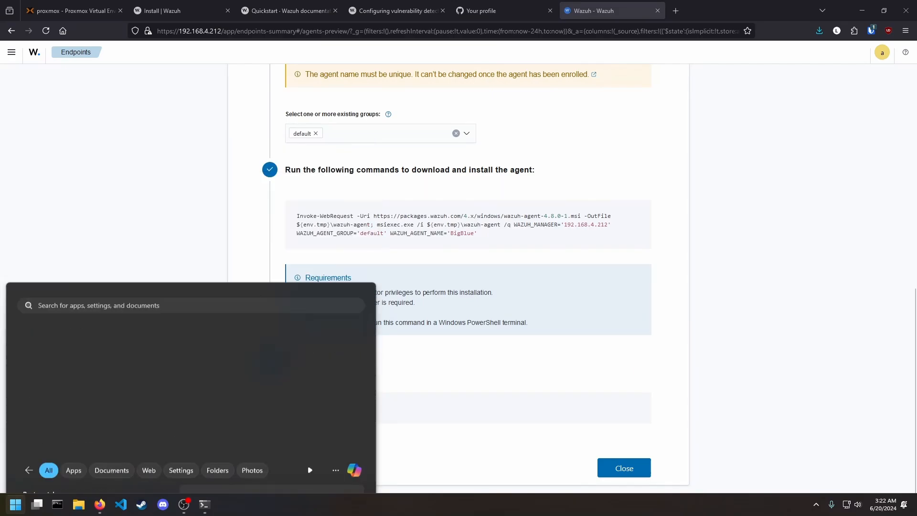
left_click(225, 504)
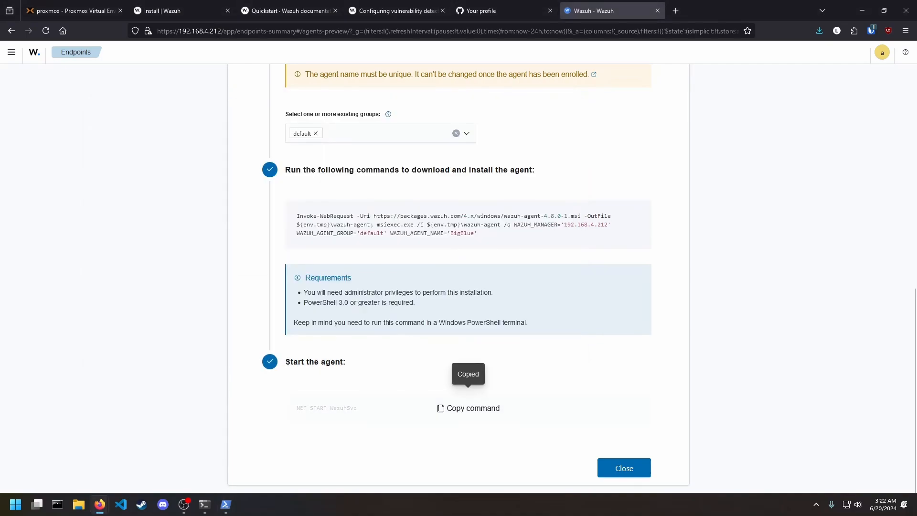
Run the agent install command and NET START WazuhSvc, then return to the agents overview
left_click(224, 504)
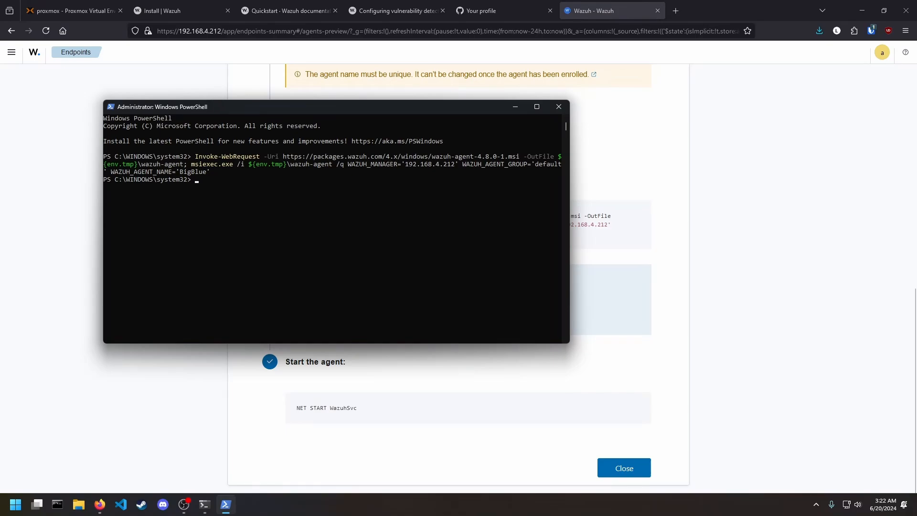
type("NET START WazuhSvc")
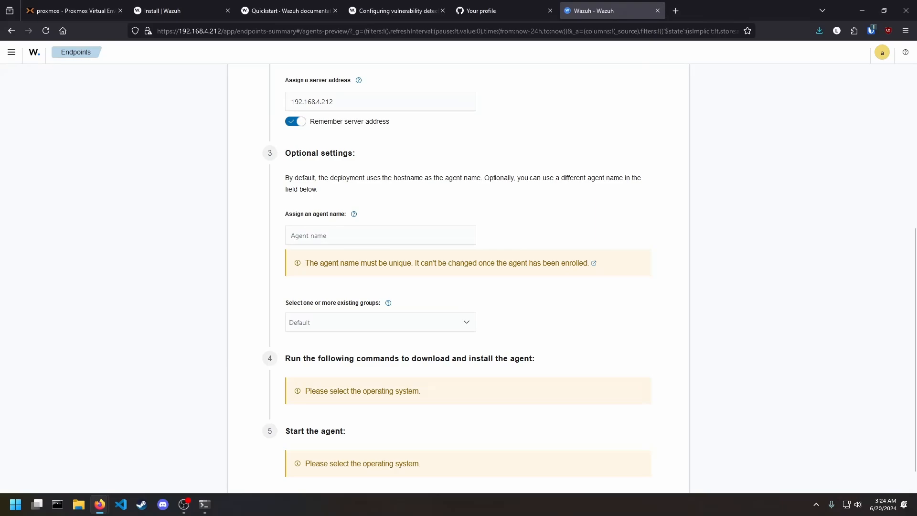
left_click(76, 52)
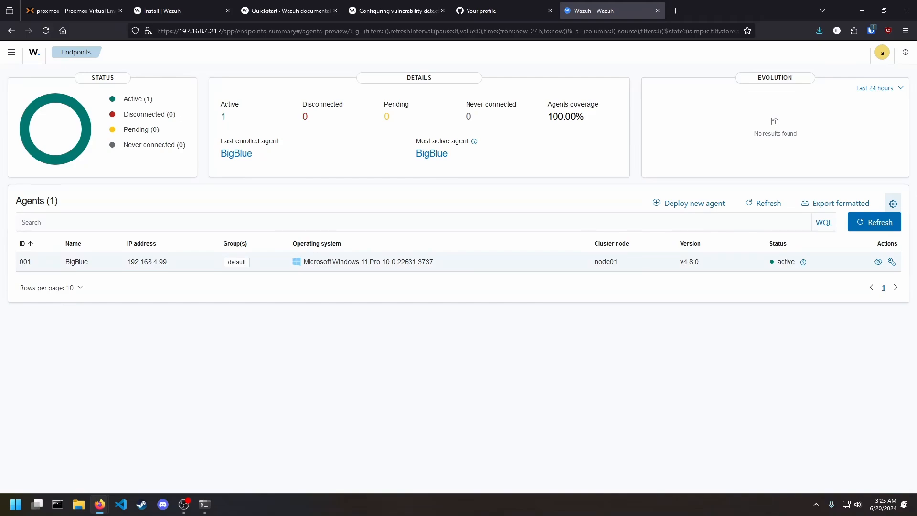
Review the BigBlue agent's dashboard and go back to the Endpoints overview
left_click(77, 262)
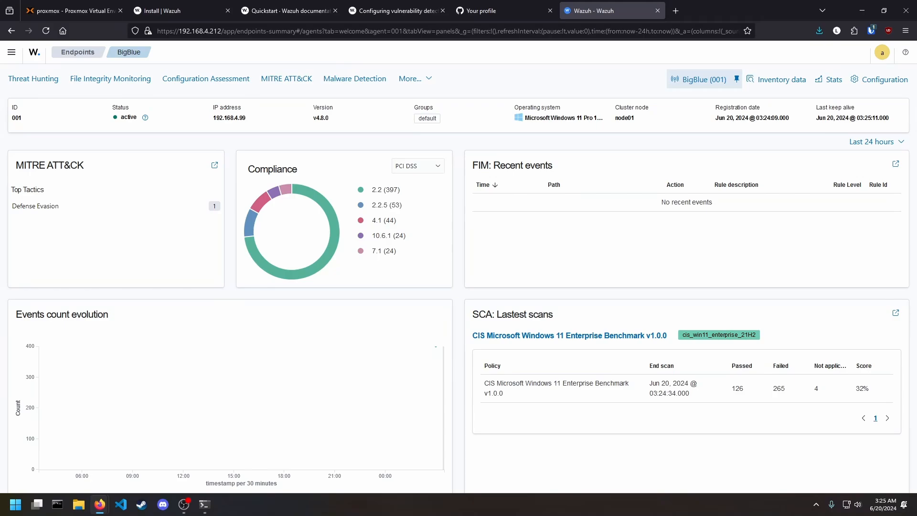
mouse_move(109, 79)
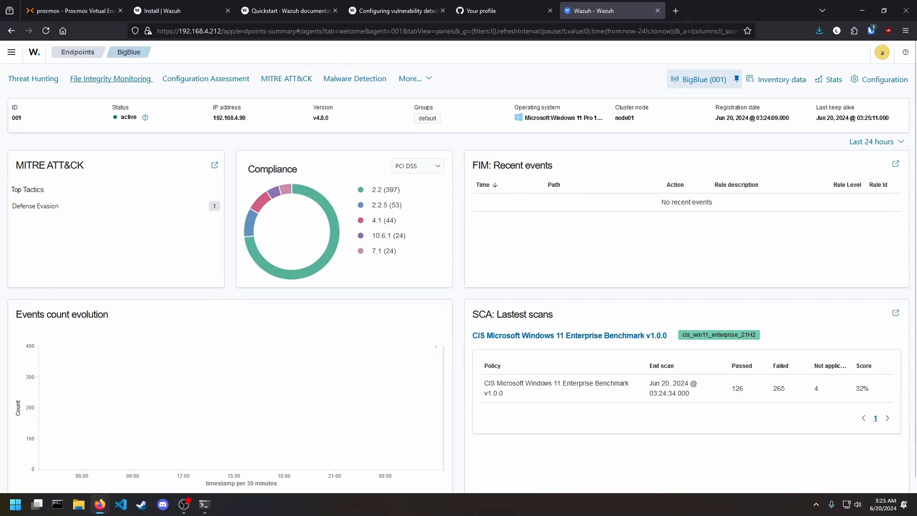
mouse_move(78, 51)
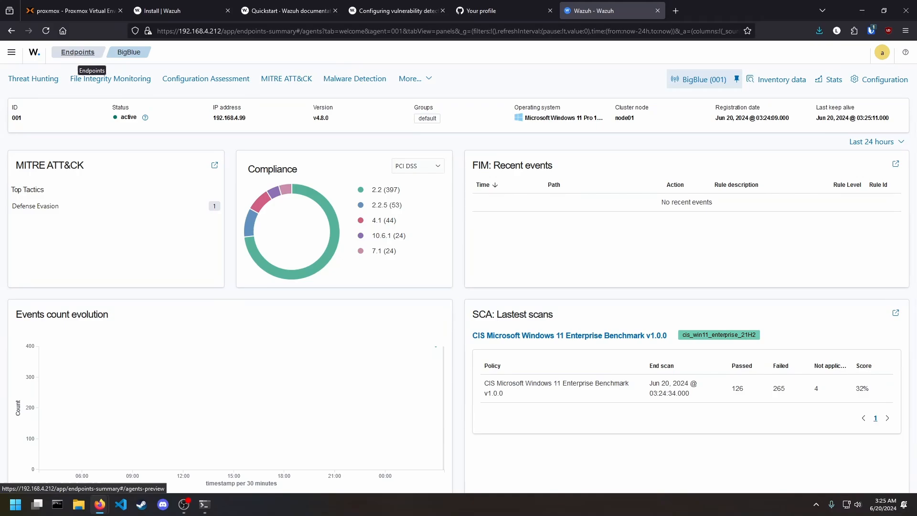
left_click(77, 52)
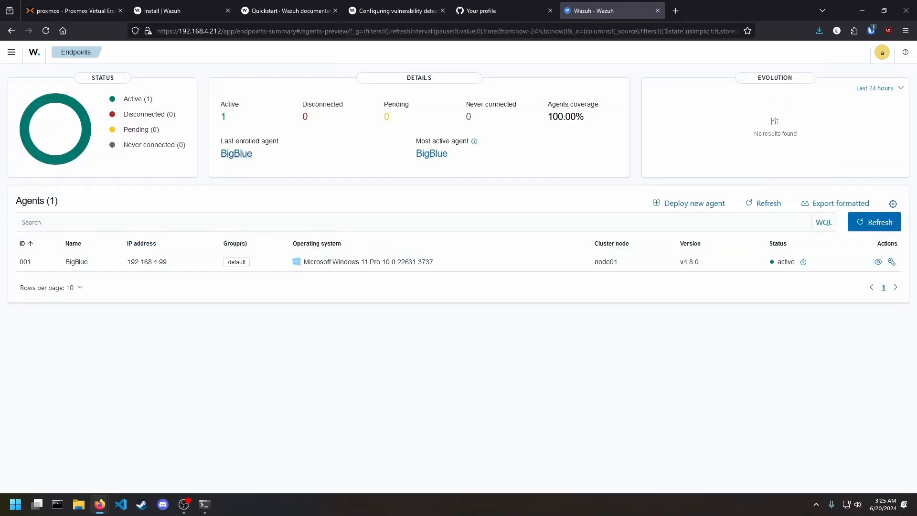
Start a new DEB amd64 agent deployment named www, keeping the default group
left_click(694, 203)
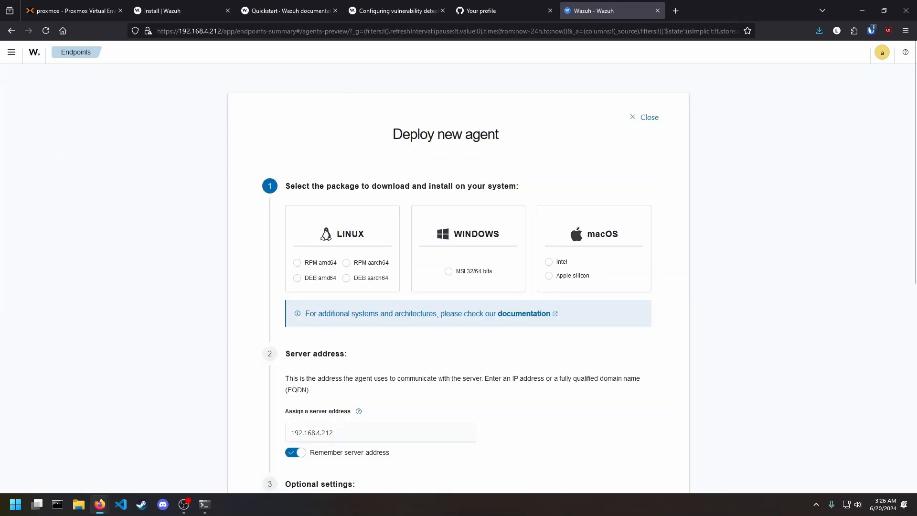
left_click(297, 278)
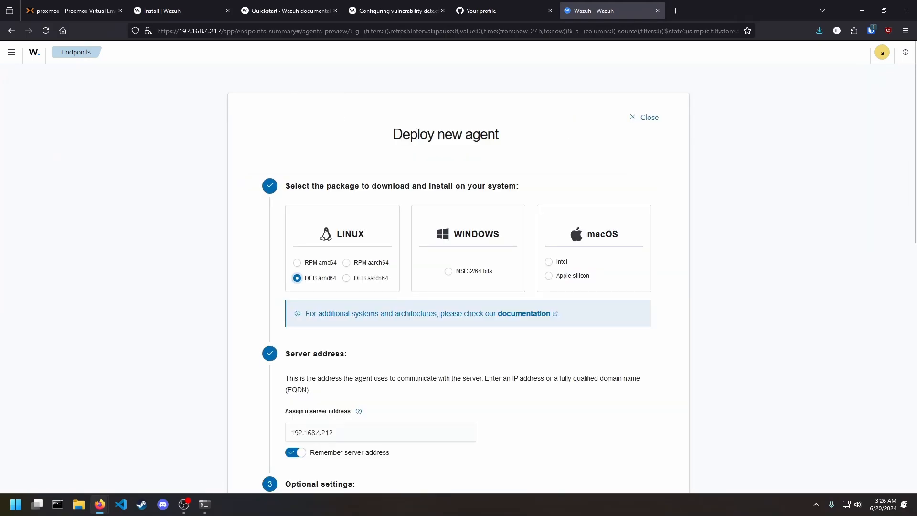
scroll("down", 3)
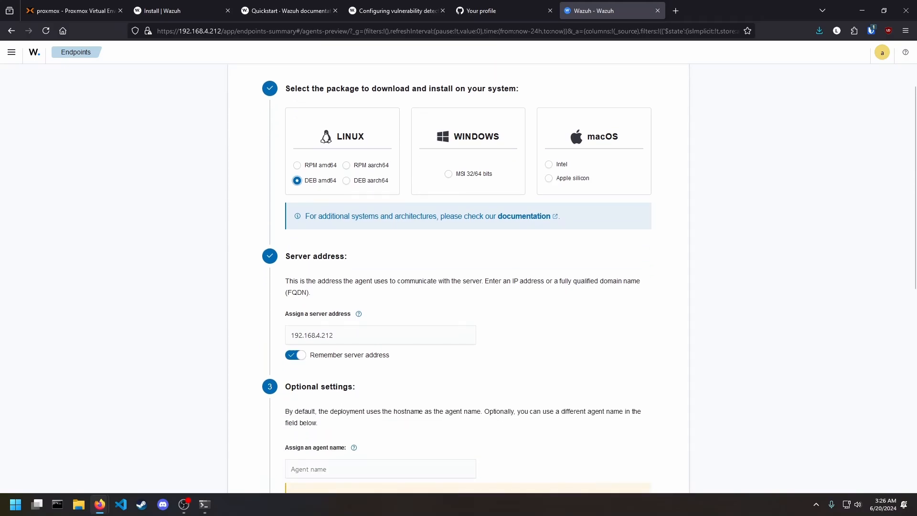
scroll("down", 3)
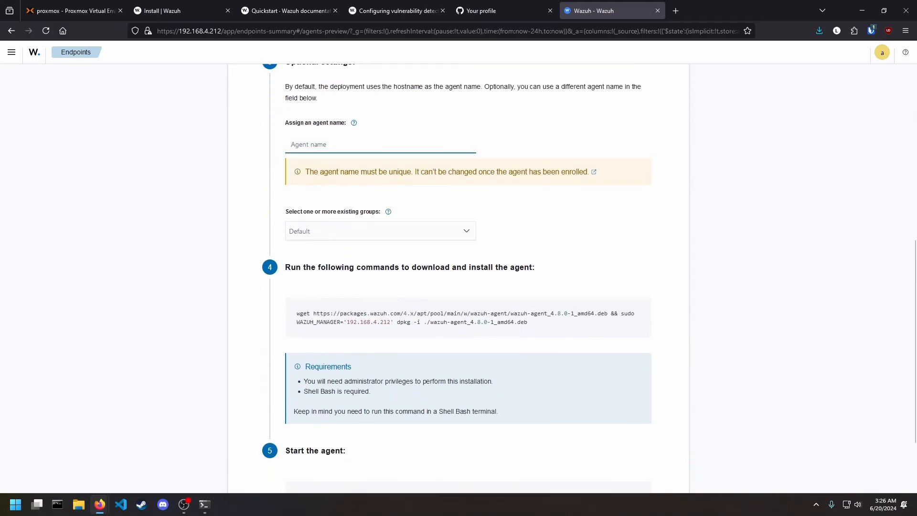
type("w")
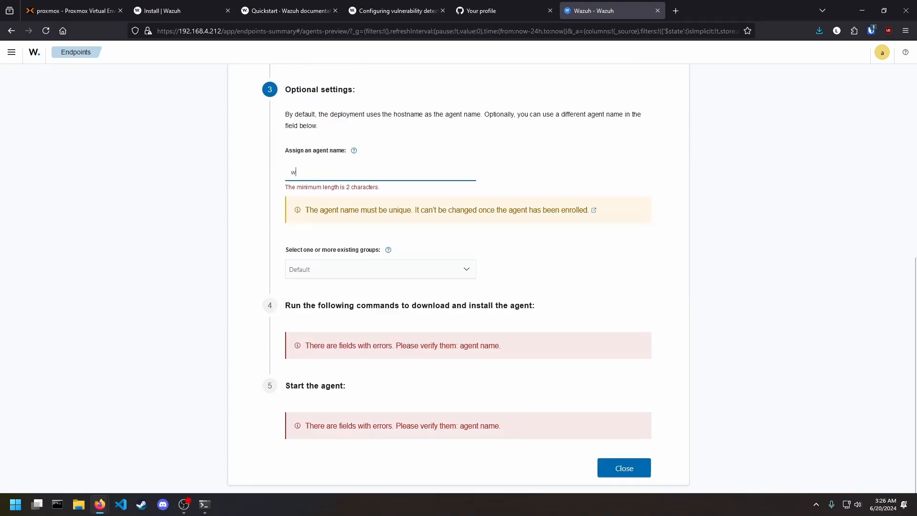
type("ww")
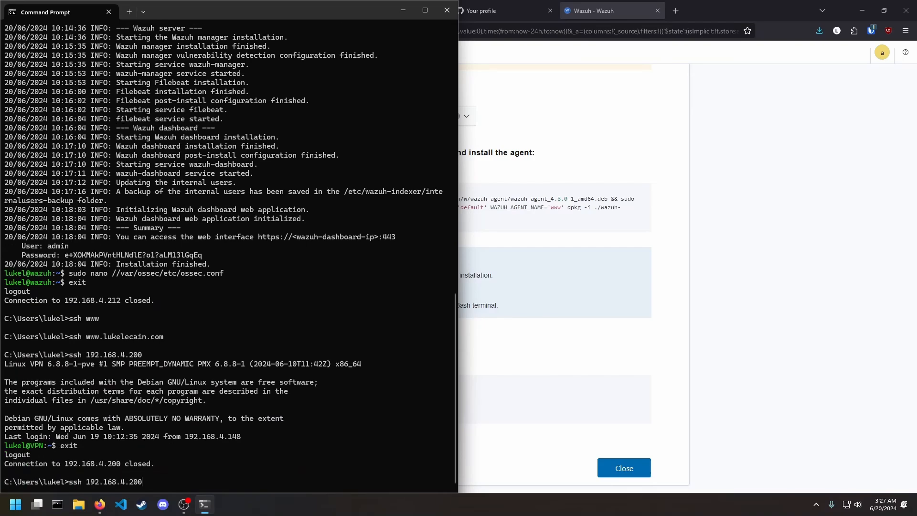
SSH into the www server and run the wget/dpkg install command with the sudo password
key("Return")
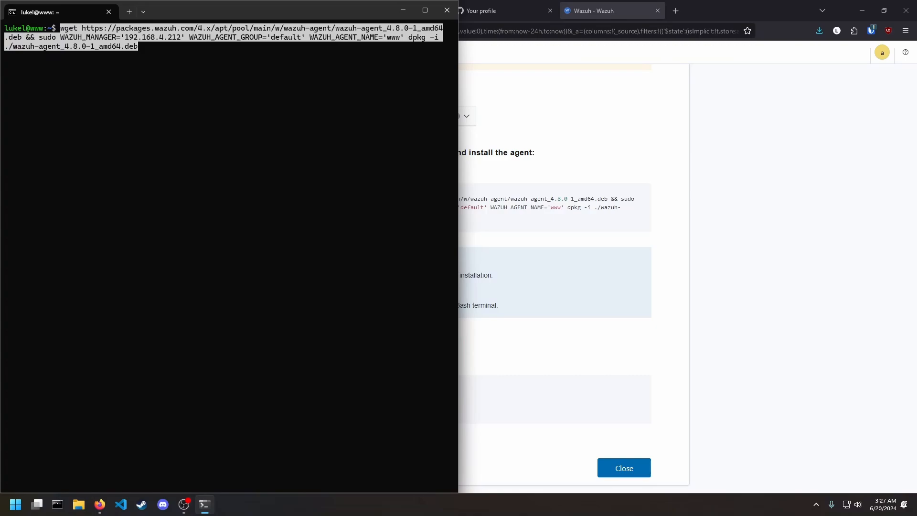
key("Return")
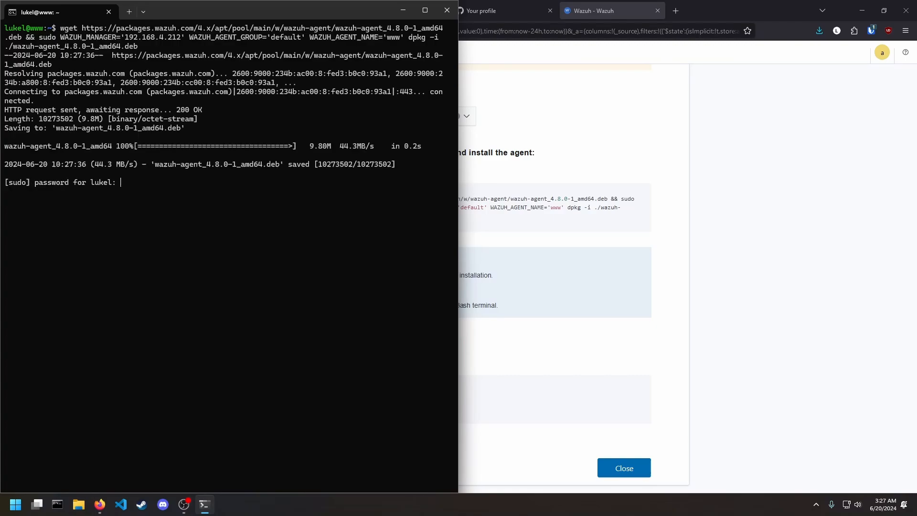
key("Return")
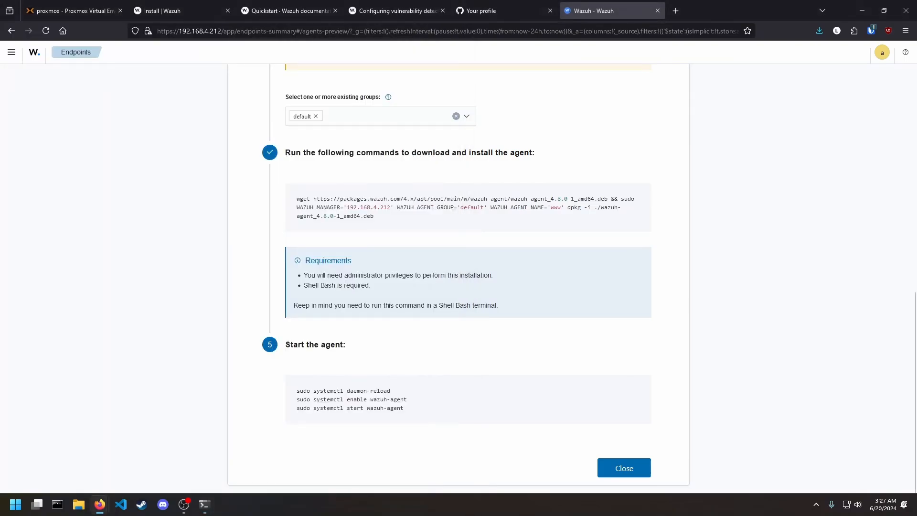
Run the copied systemctl commands to enable and start wazuh-agent, then close the form
left_click(203, 503)
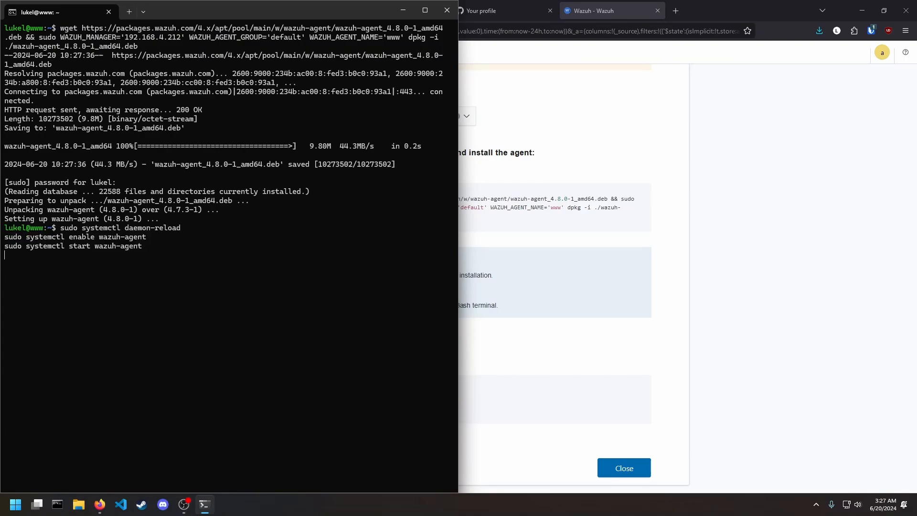
key("Return")
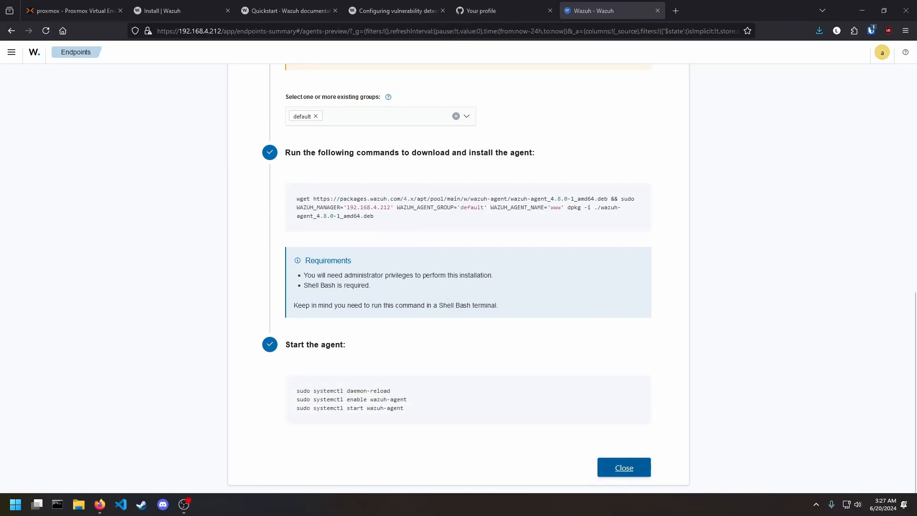
left_click(624, 467)
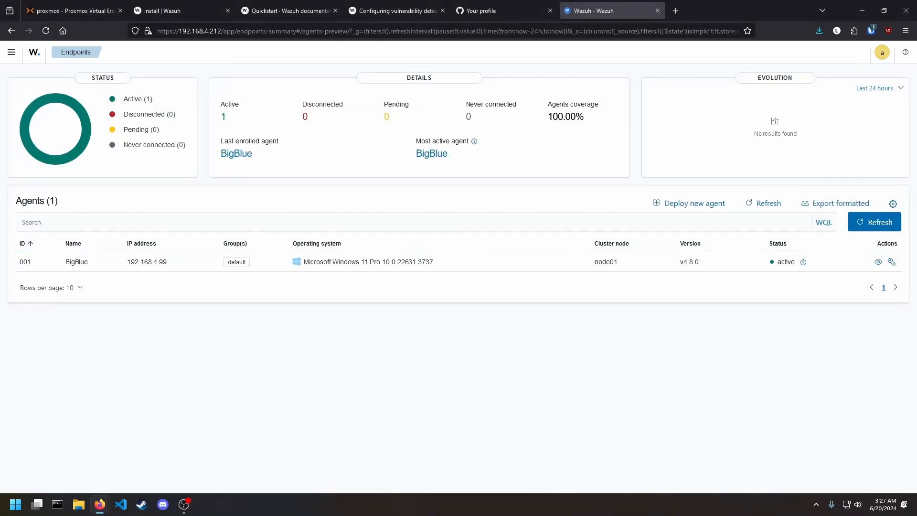
Refresh the agents list and open the newly enrolled minecraft agent's dashboard
left_click(874, 222)
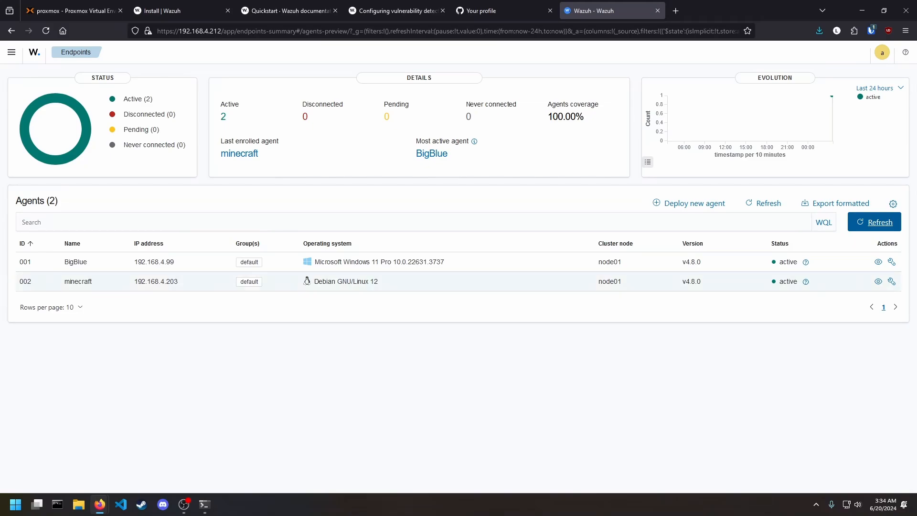
left_click(77, 281)
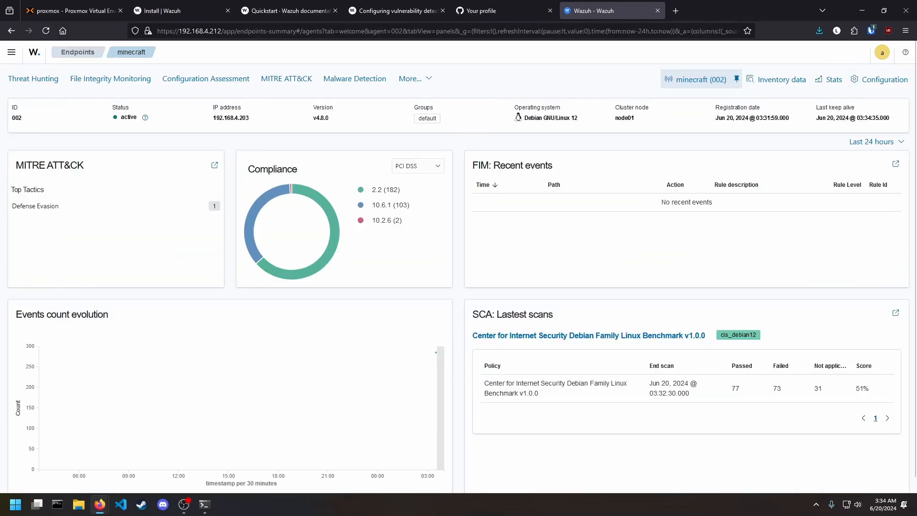
mouse_move(545, 117)
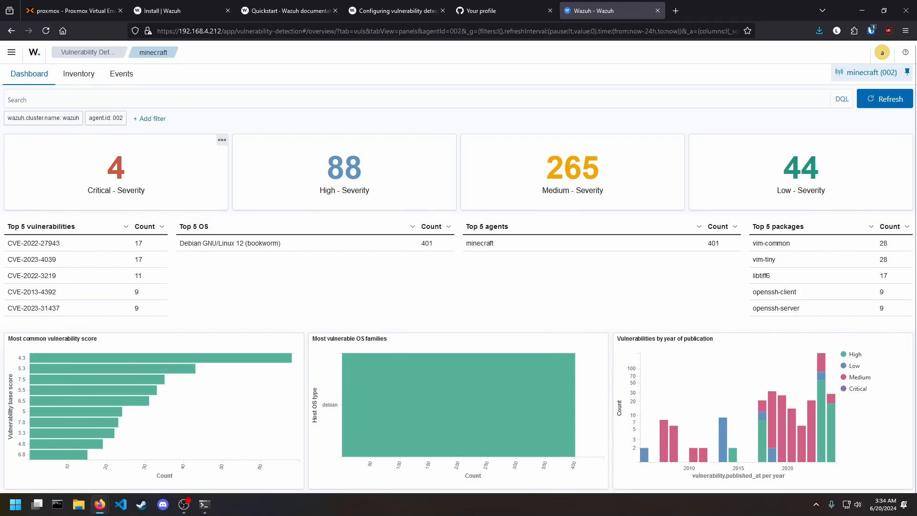
Filter to critical severity, exclude CVE-2023-45853, and view CVE-2023-37920 in the inventory
left_click(115, 165)
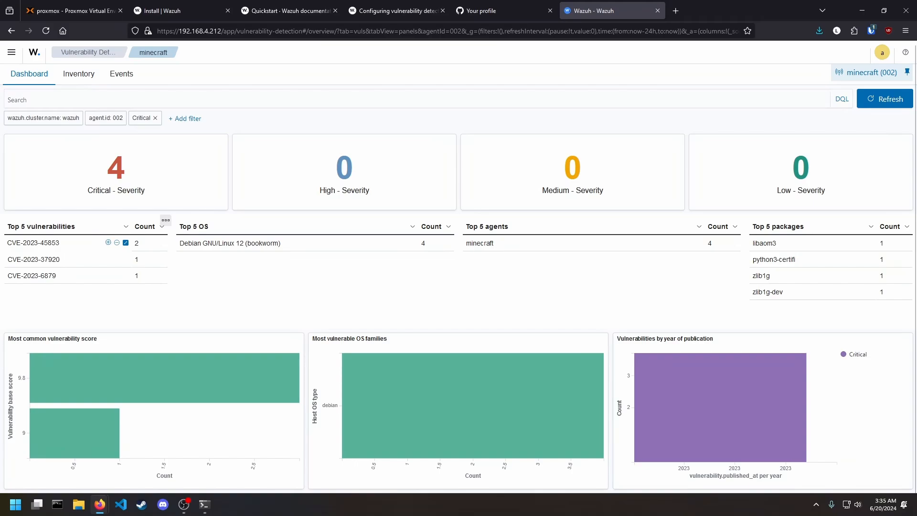
double_click(32, 241)
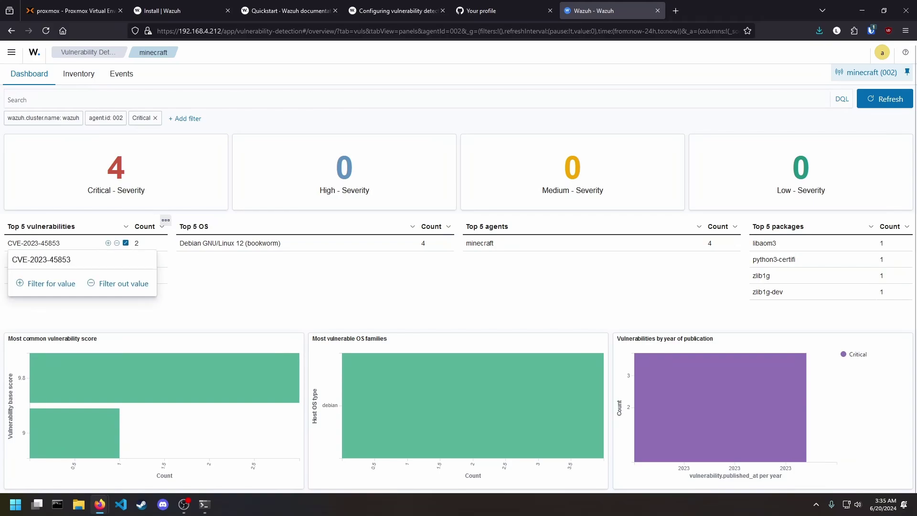
left_click(124, 283)
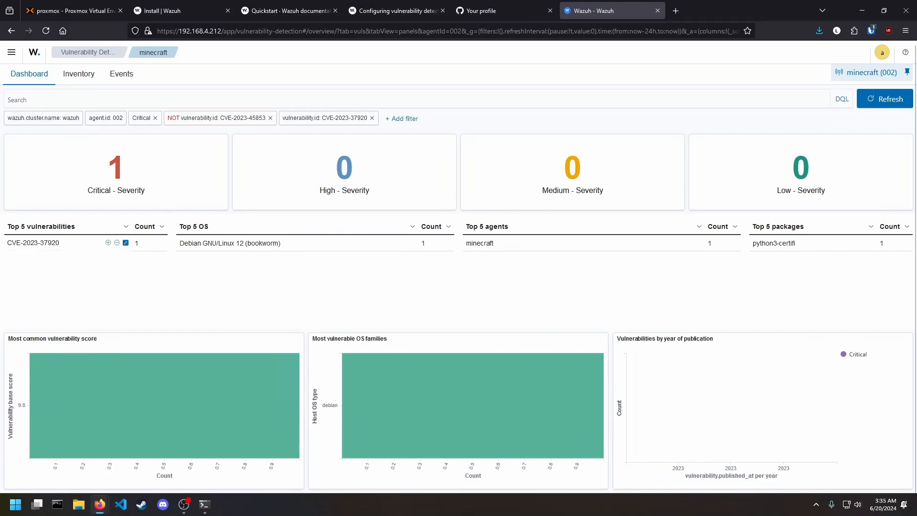
left_click(79, 73)
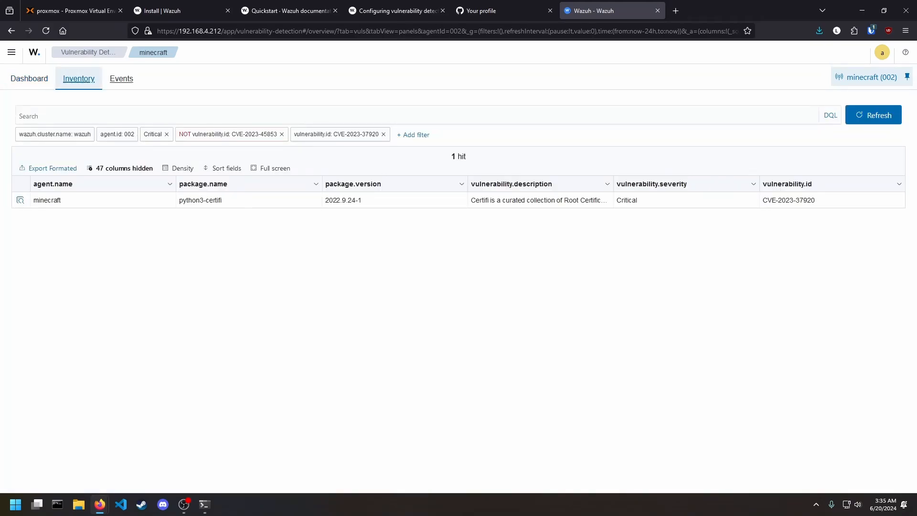
Remove the NOT CVE-2023-45853, CVE-2023-37920 and Critical filters, then return to minecraft's overview
left_click(281, 134)
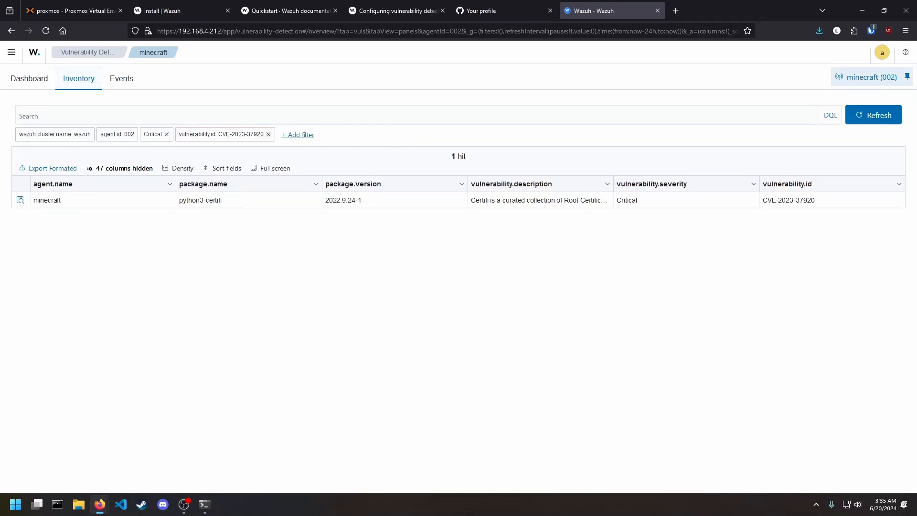
left_click(268, 134)
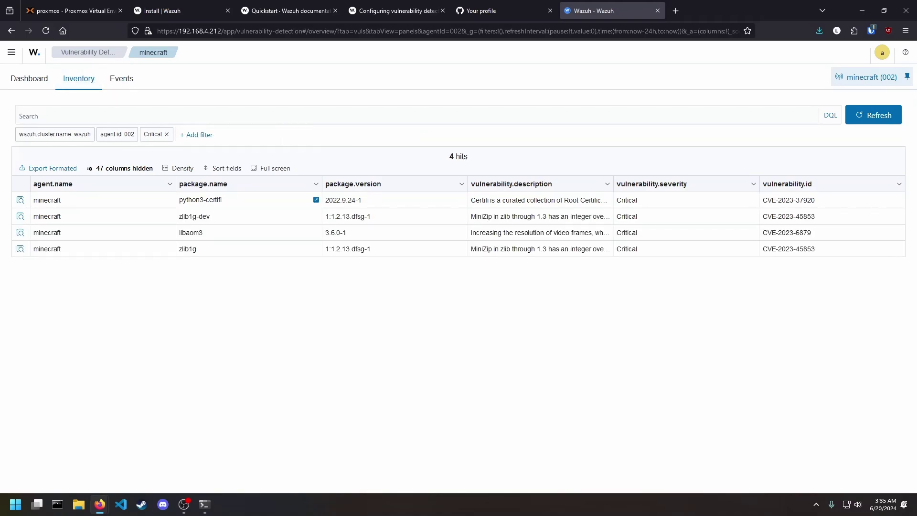
left_click(166, 135)
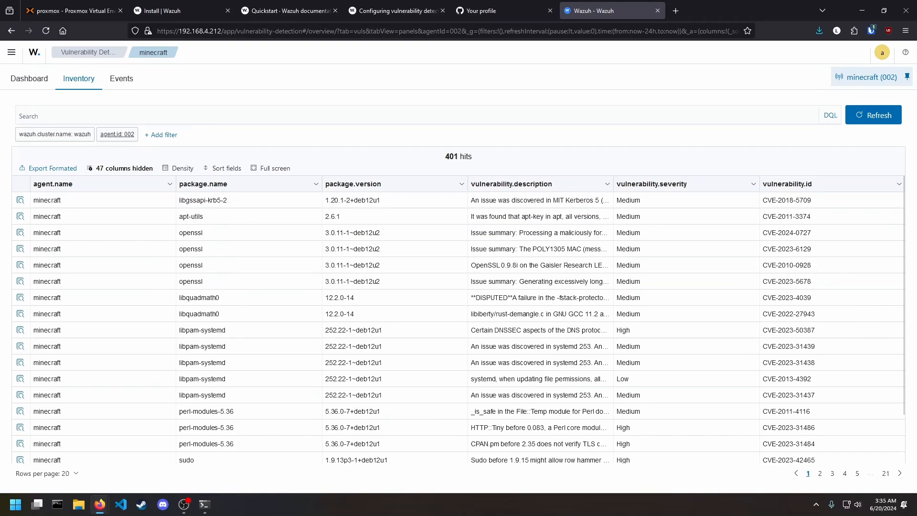
left_click(121, 79)
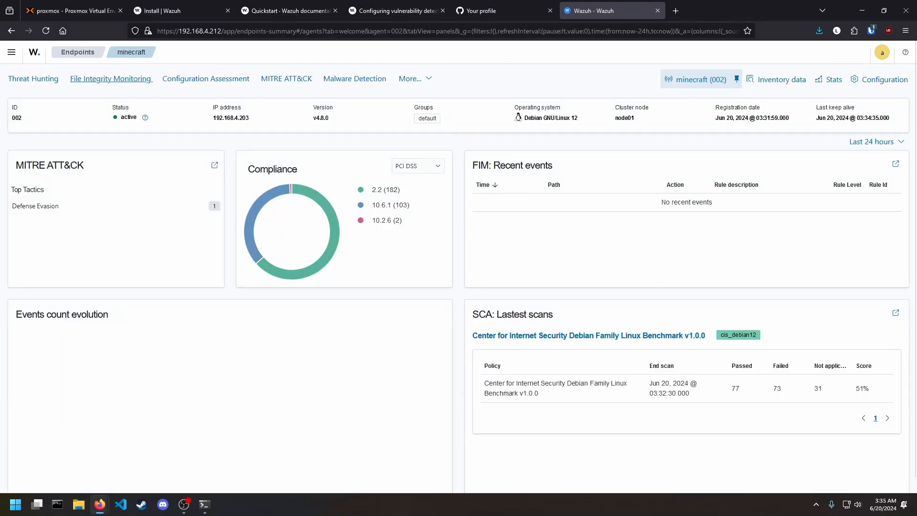
left_click(111, 78)
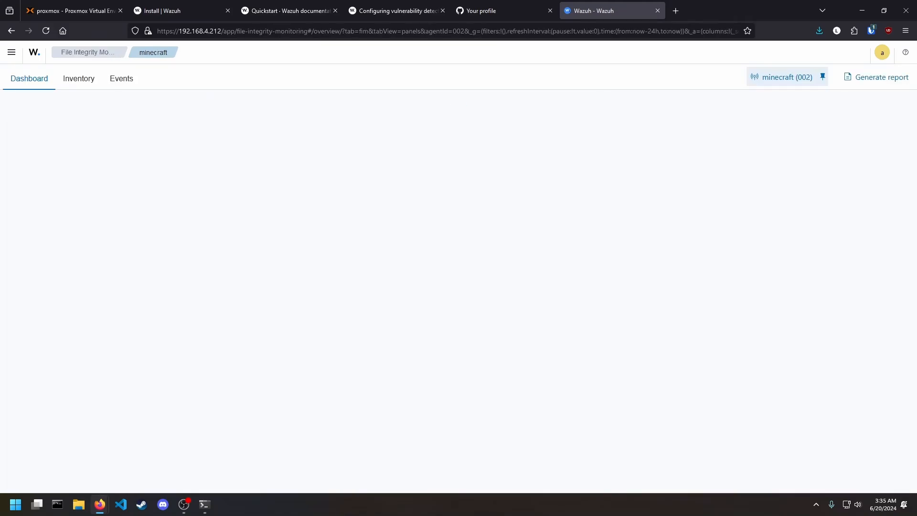
left_click(78, 78)
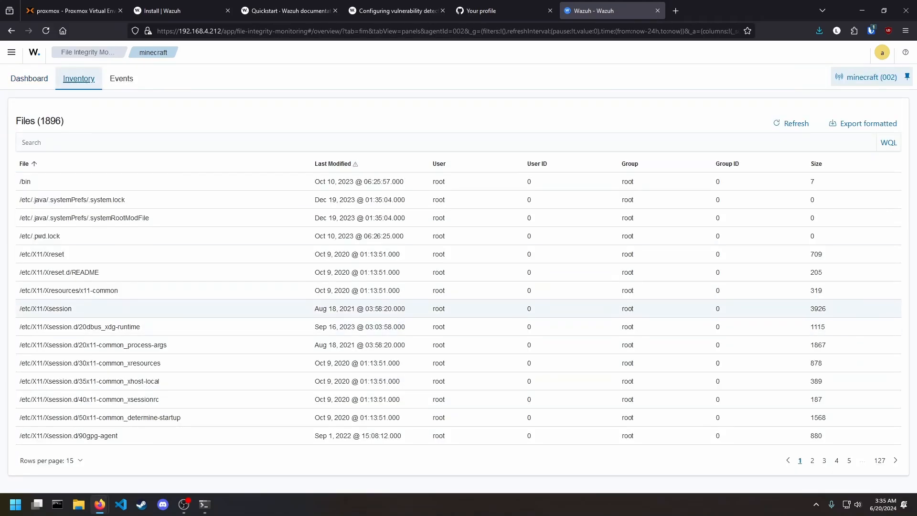
left_click(29, 78)
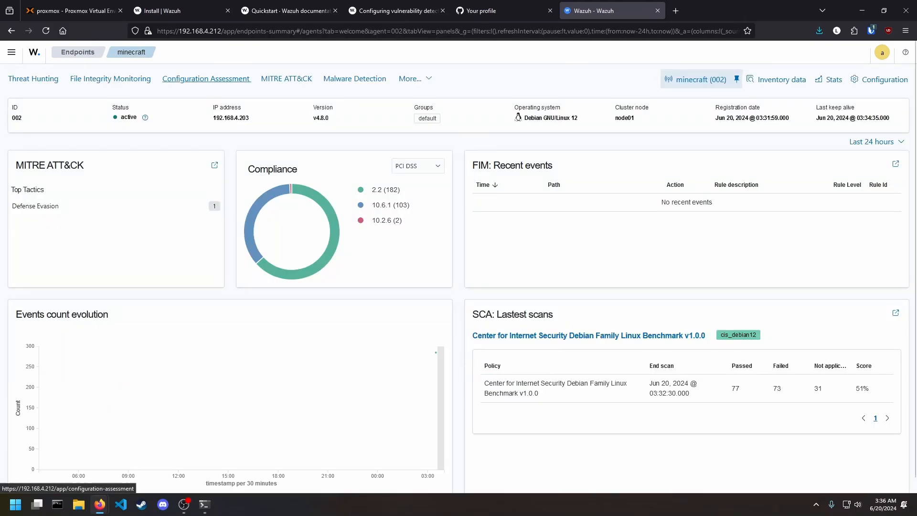
View the configuration assessment results, then switch to minecraft's Malware Detection dashboard
left_click(588, 335)
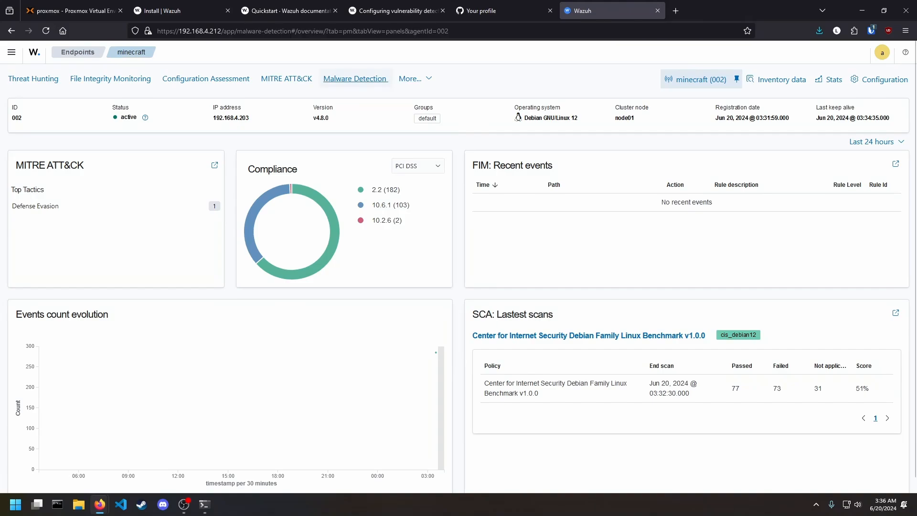
left_click(356, 78)
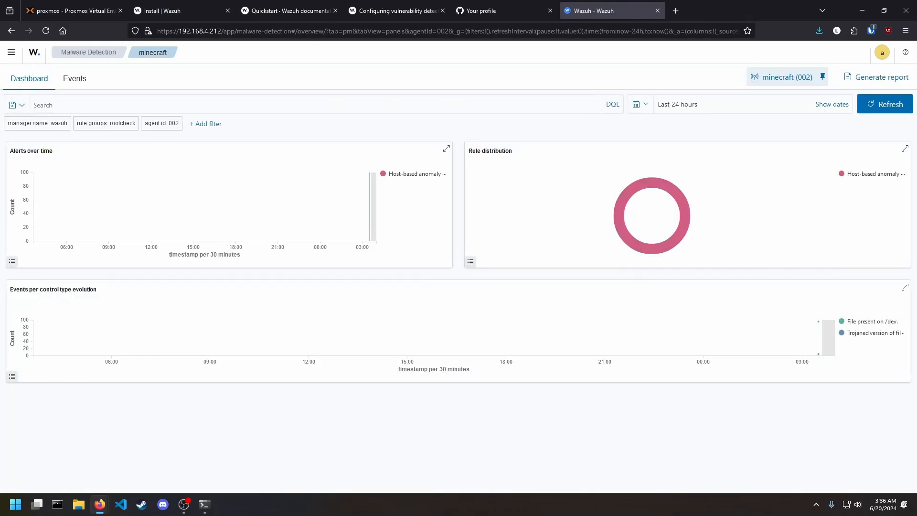